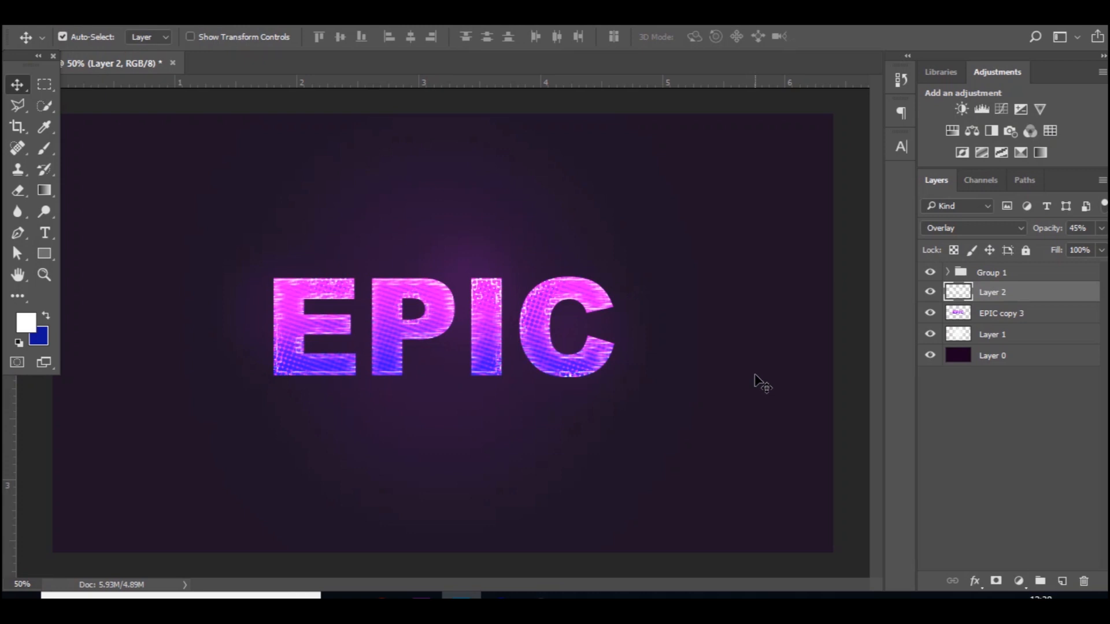
mouse_move(156, 228)
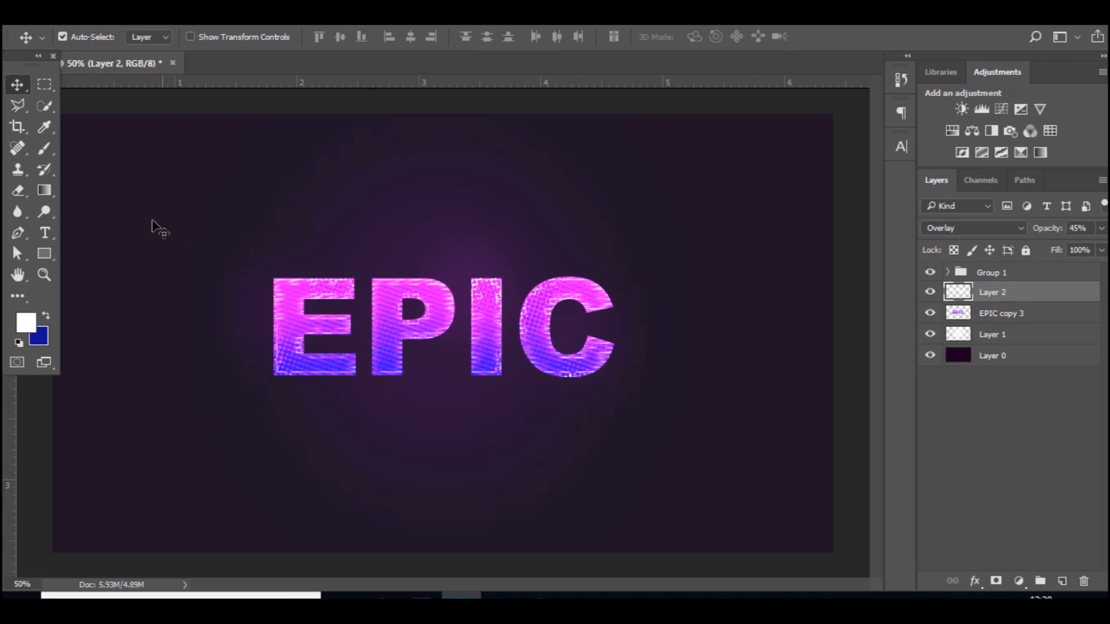
mouse_move(316, 239)
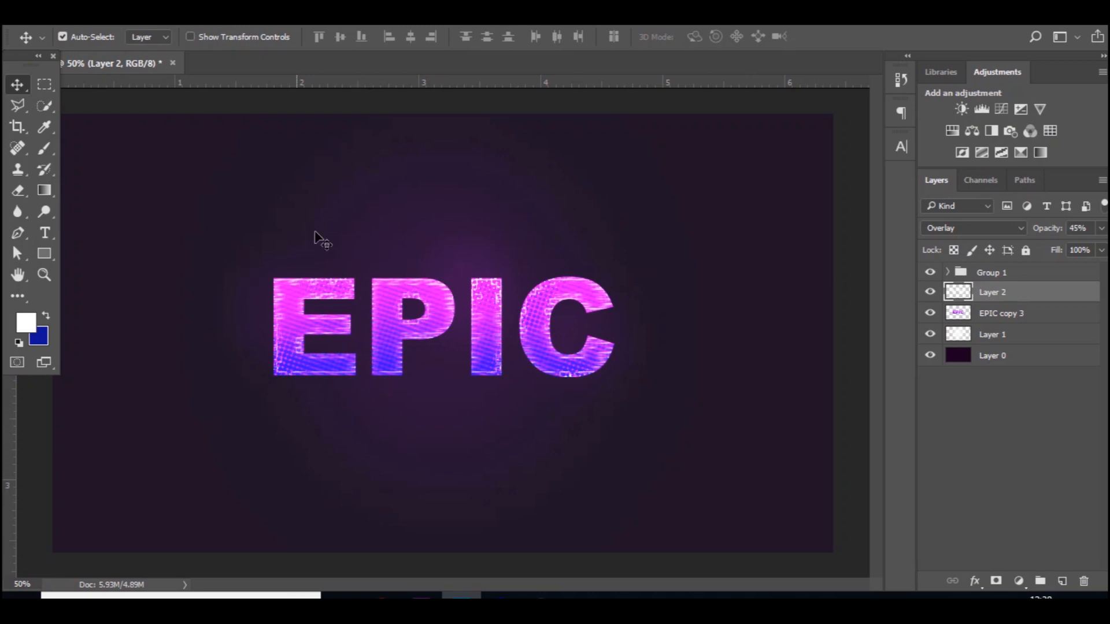
mouse_move(310, 214)
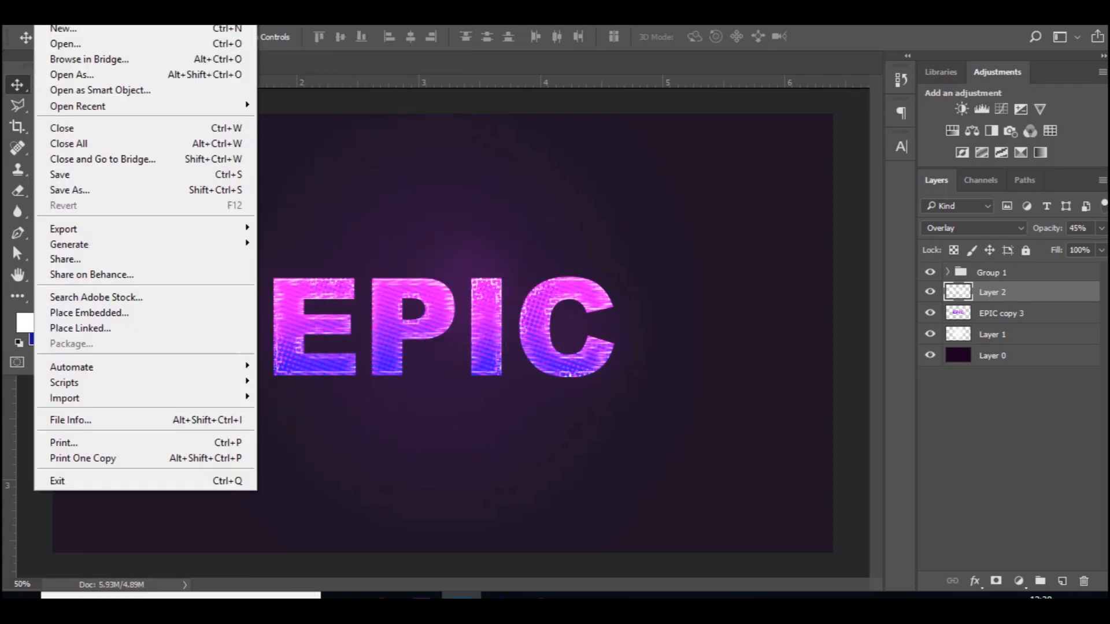
- Create a 1920×1080 document and fill its background with dark purple #150046
left_click(60, 27)
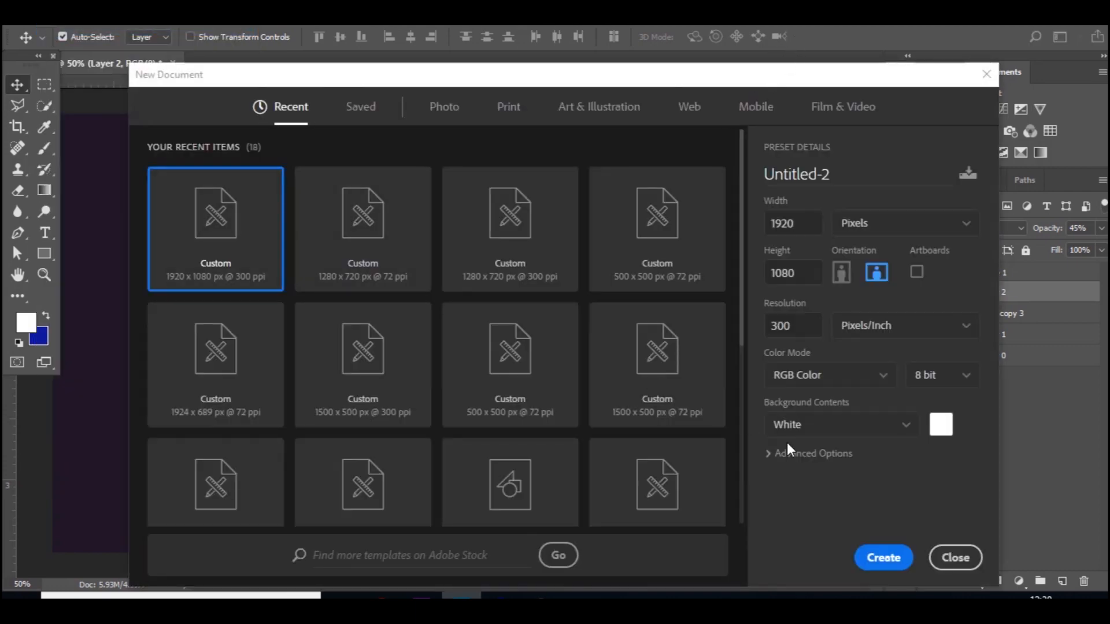
left_click(955, 557)
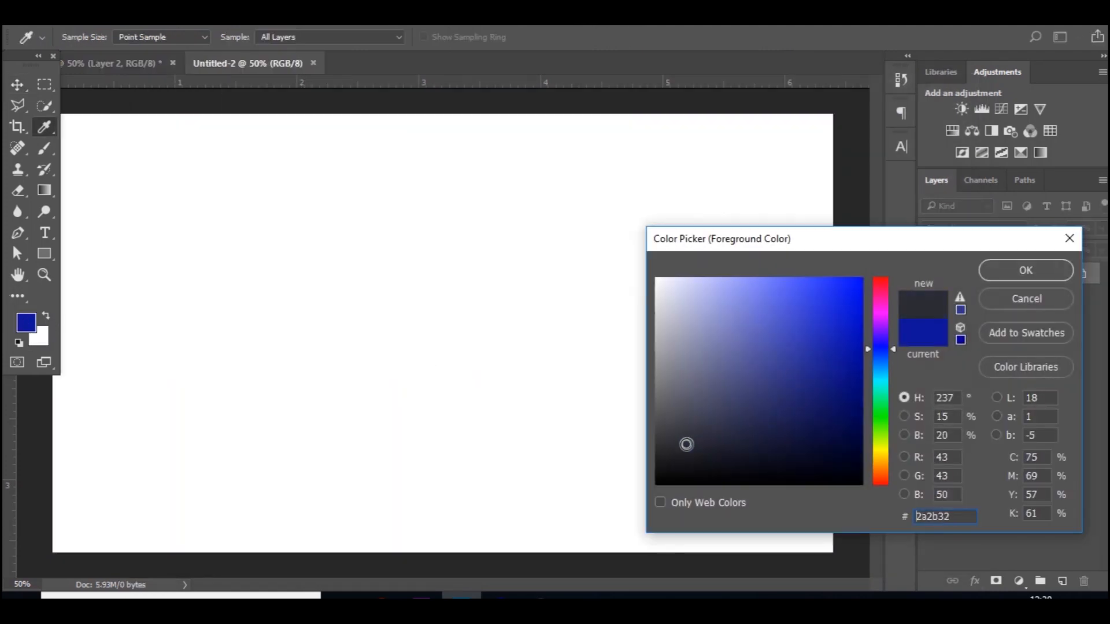
left_click(881, 360)
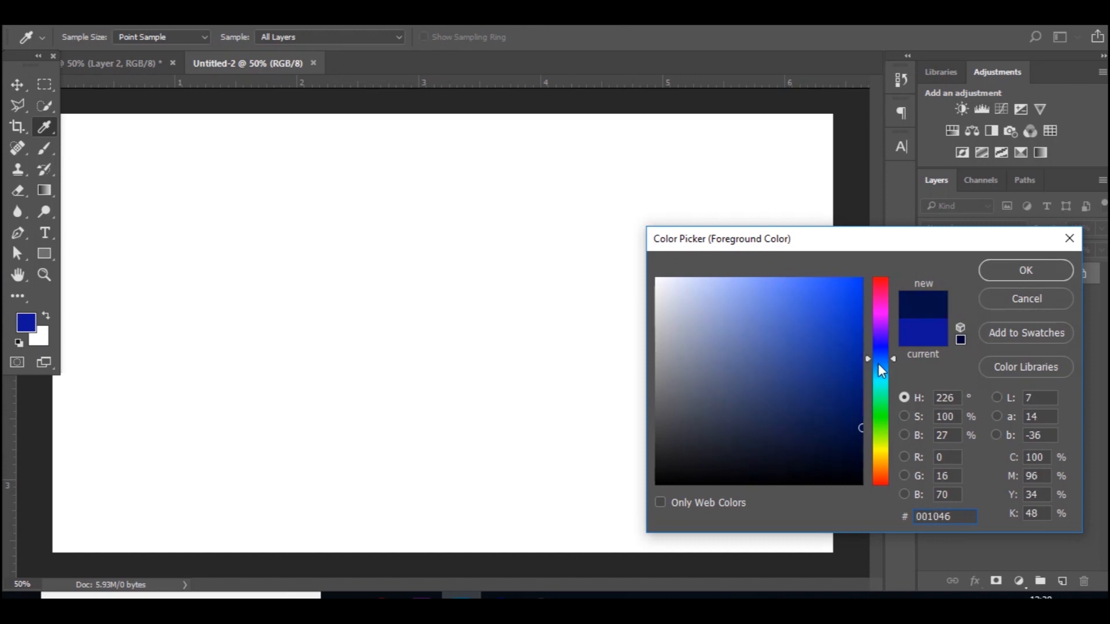
left_click_drag(880, 359, 880, 342)
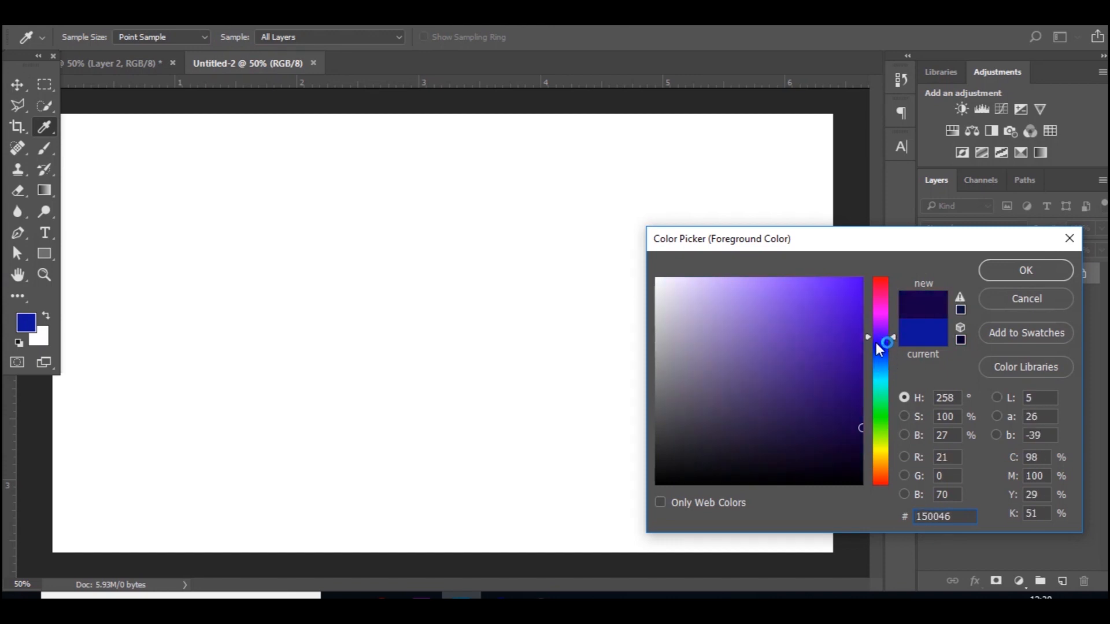
left_click(1025, 270)
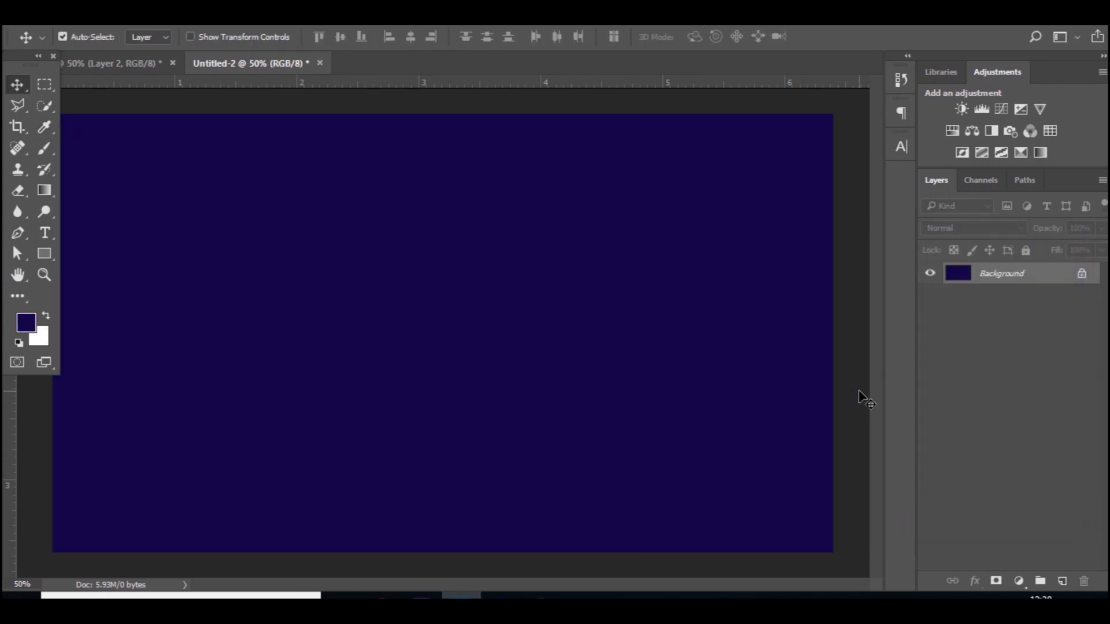
left_click(45, 232)
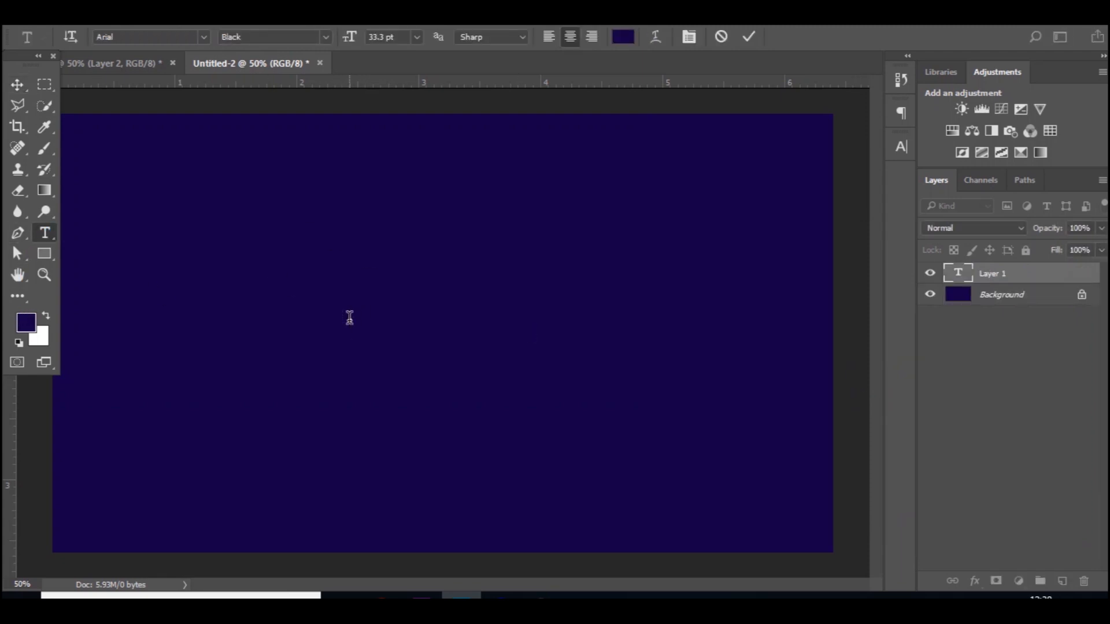
- Type TEXT in Arial Black, colour it bright purple #8a16d4, and centre it
left_click(348, 320)
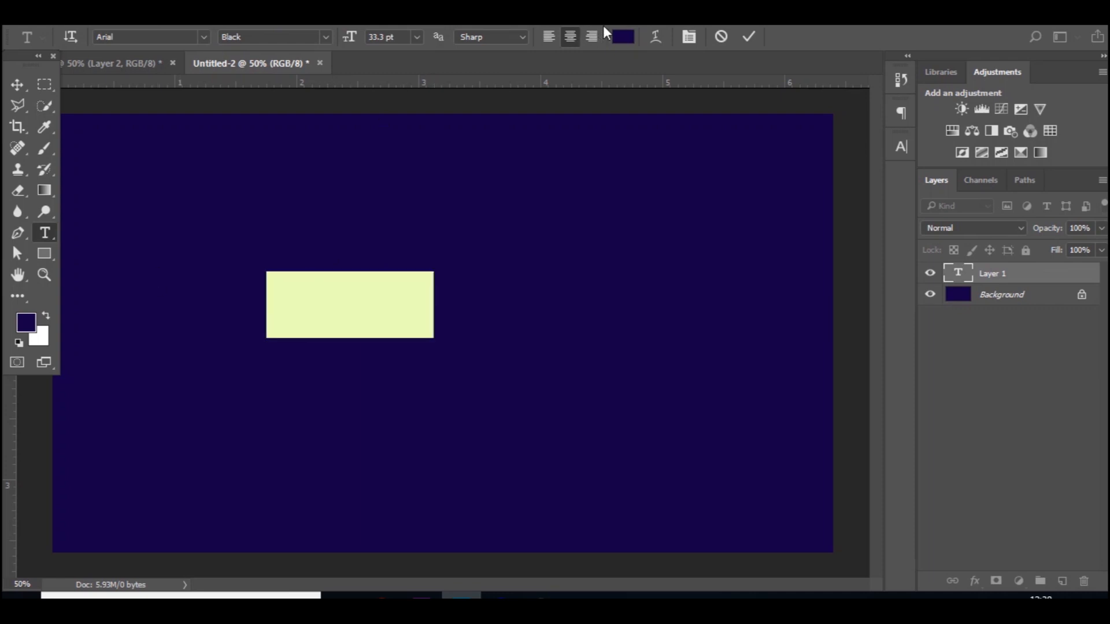
left_click(623, 36)
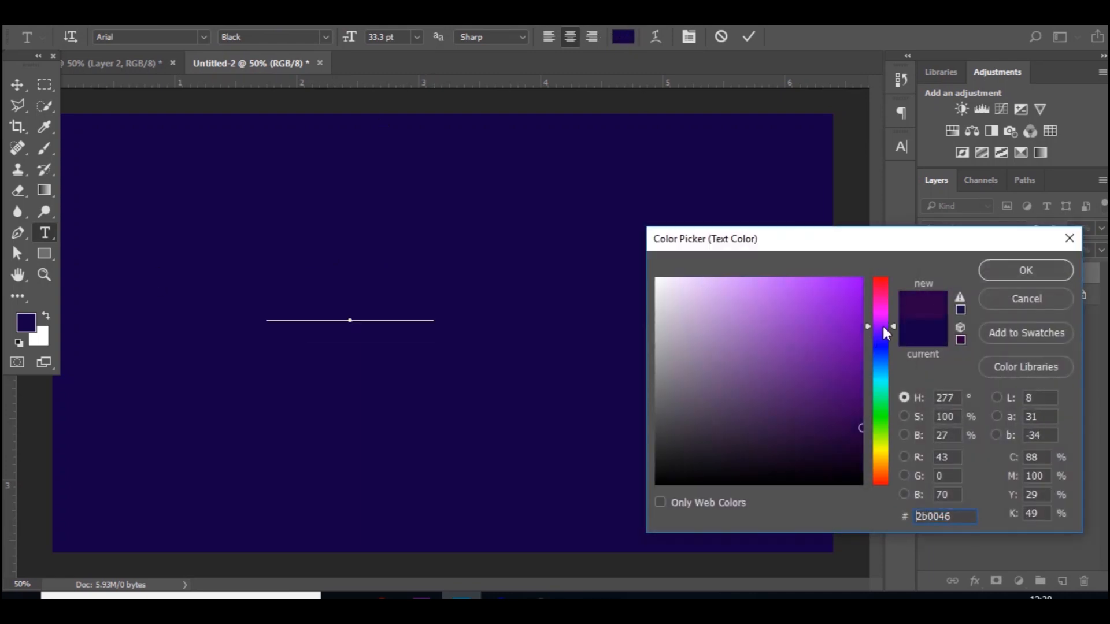
left_click(841, 316)
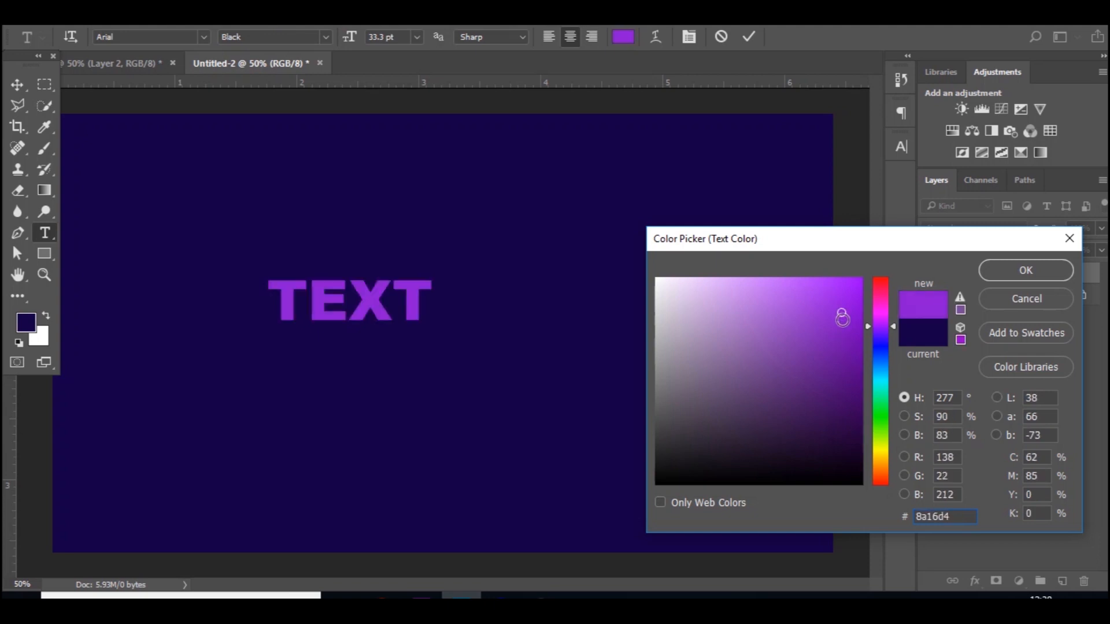
left_click(1025, 270)
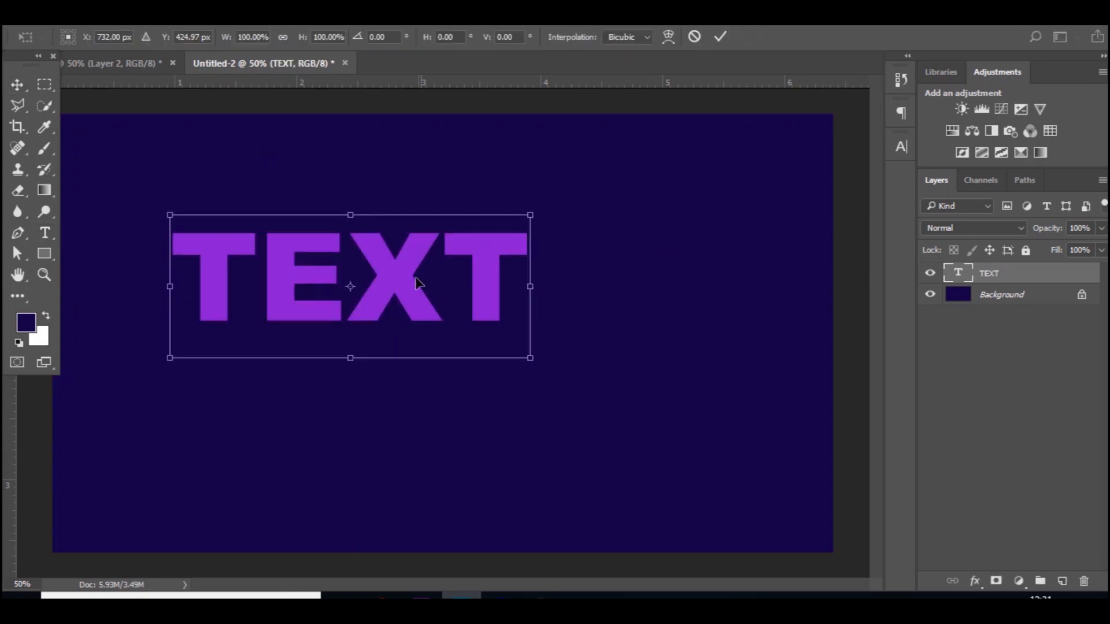
left_click_drag(349, 286, 444, 333)
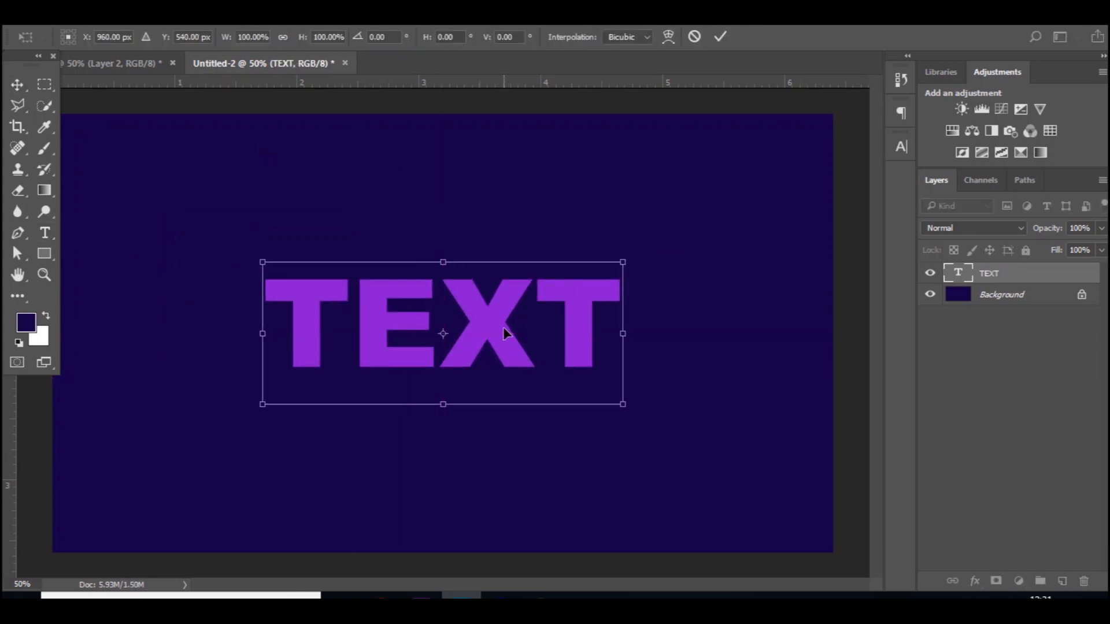
left_click(13, 85)
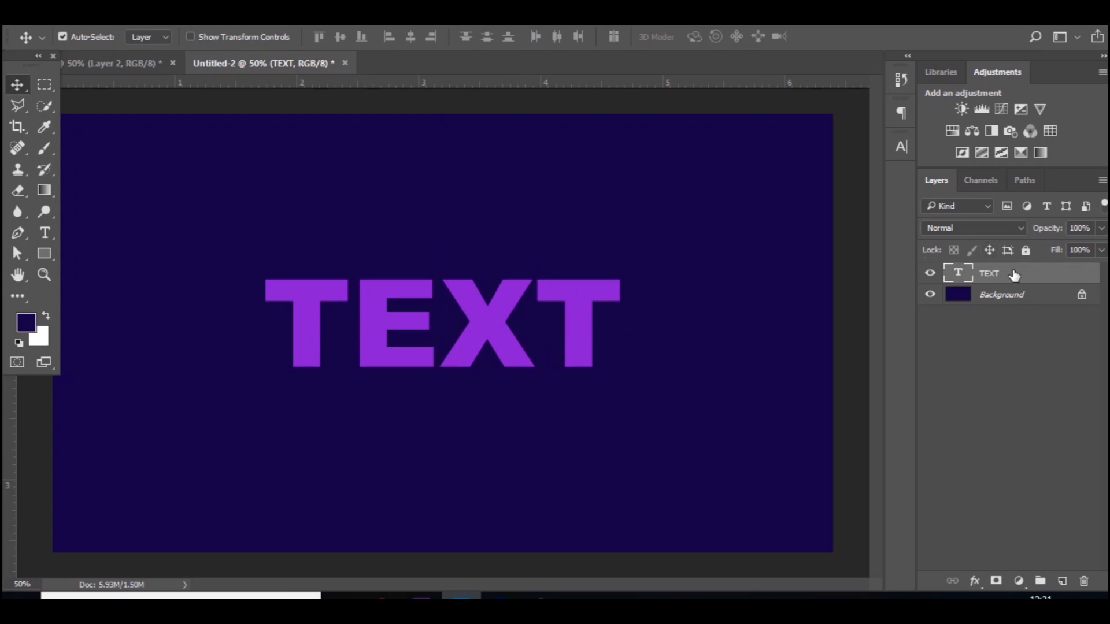
- Rasterize the TEXT layer and give its copy Ripple (999%, Medium) and Mosaic filters
right_click(1011, 273)
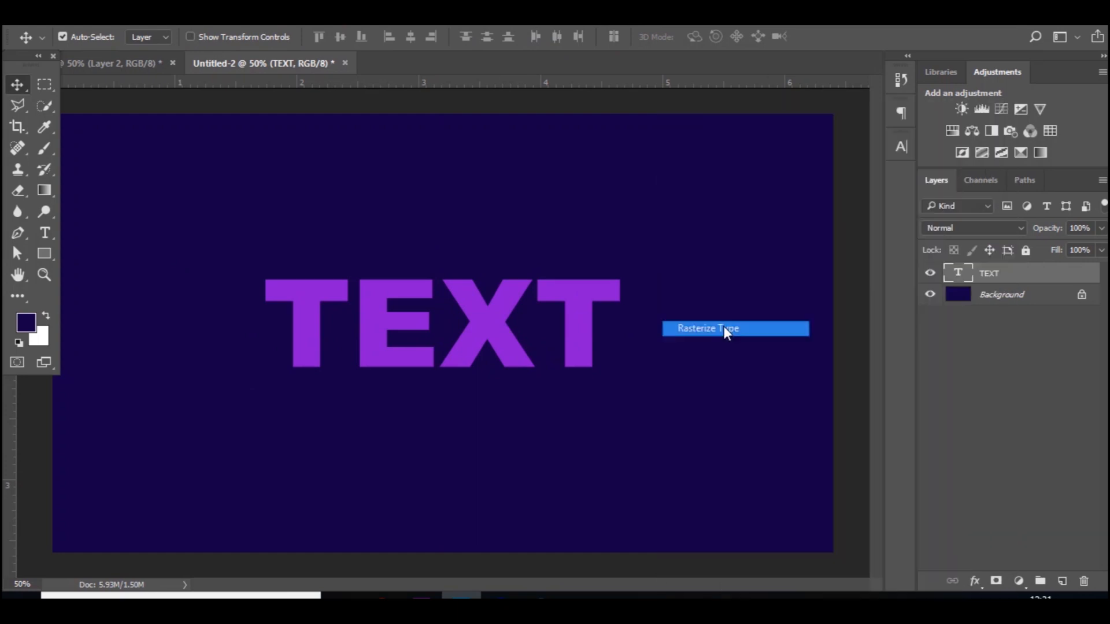
left_click(724, 328)
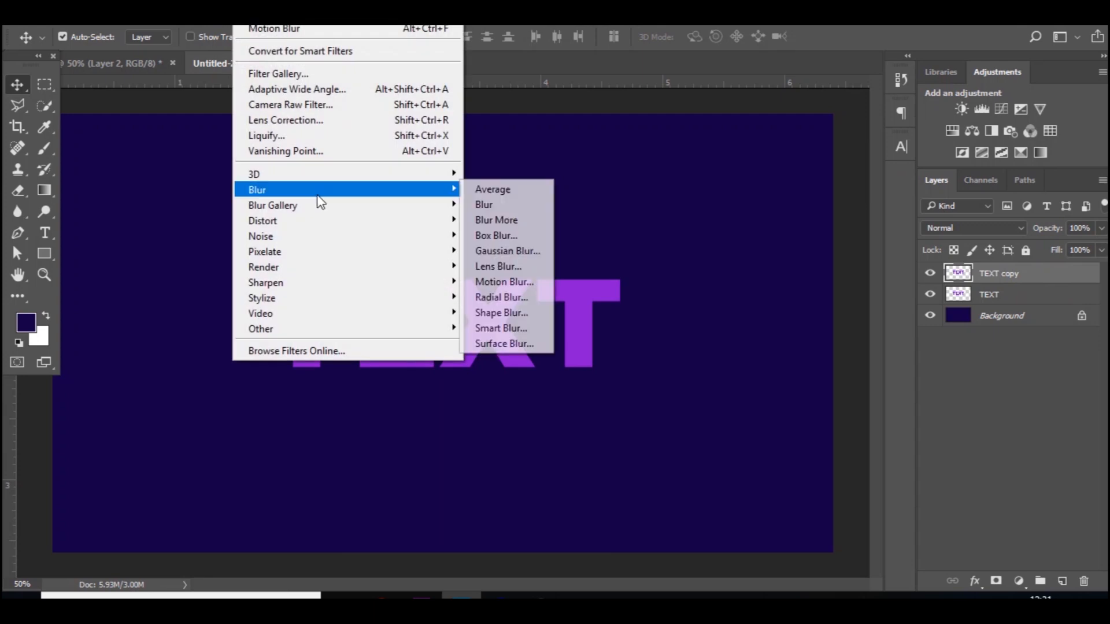
mouse_move(272, 205)
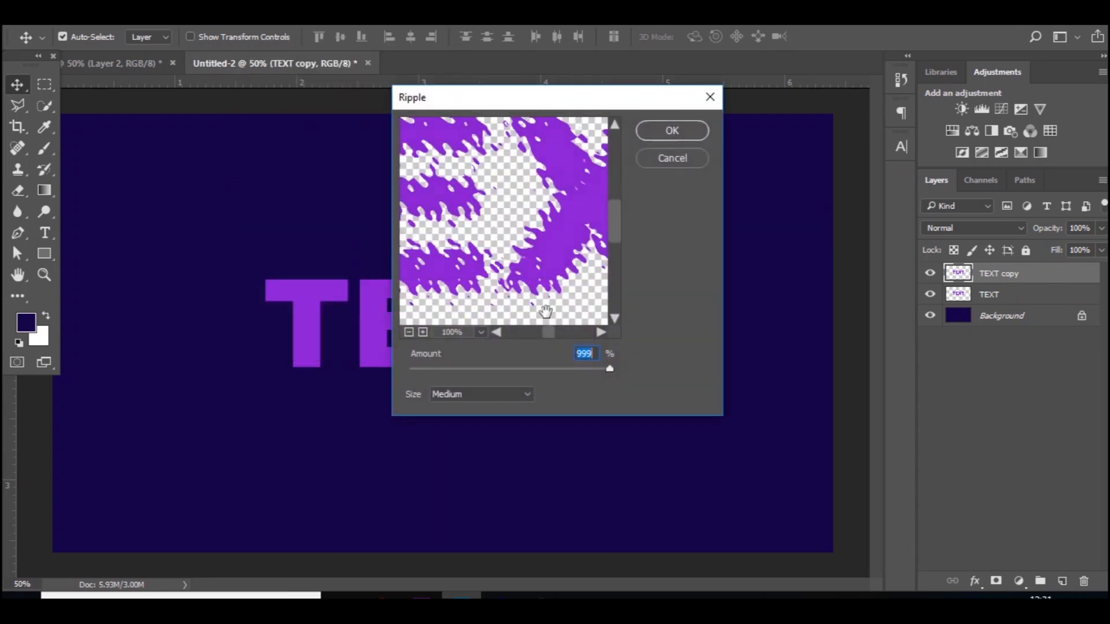
left_click(671, 130)
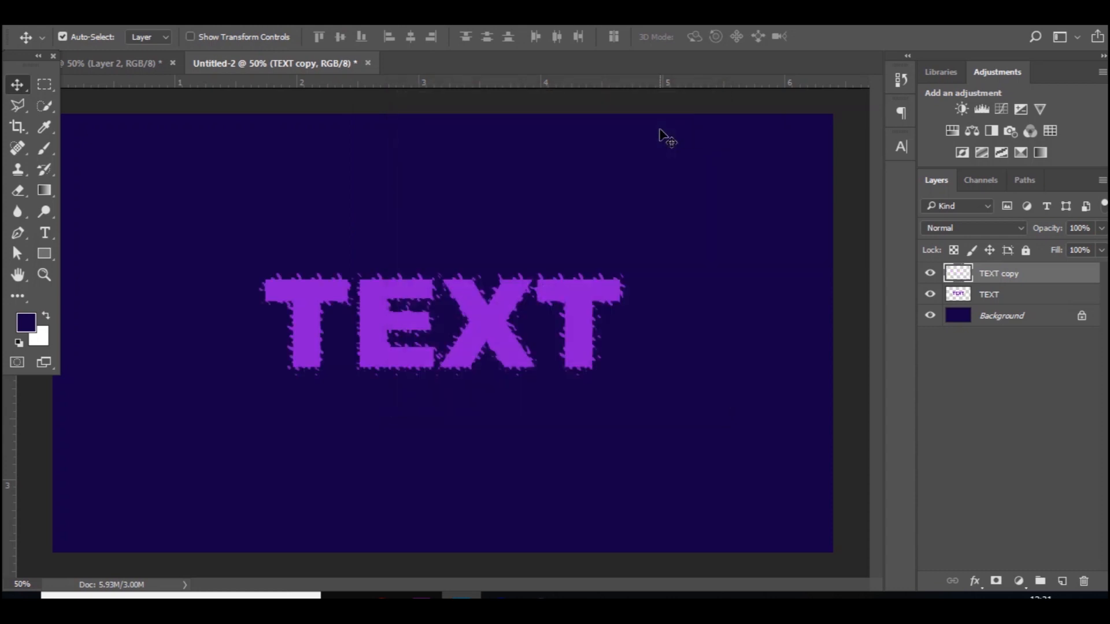
left_click(262, 220)
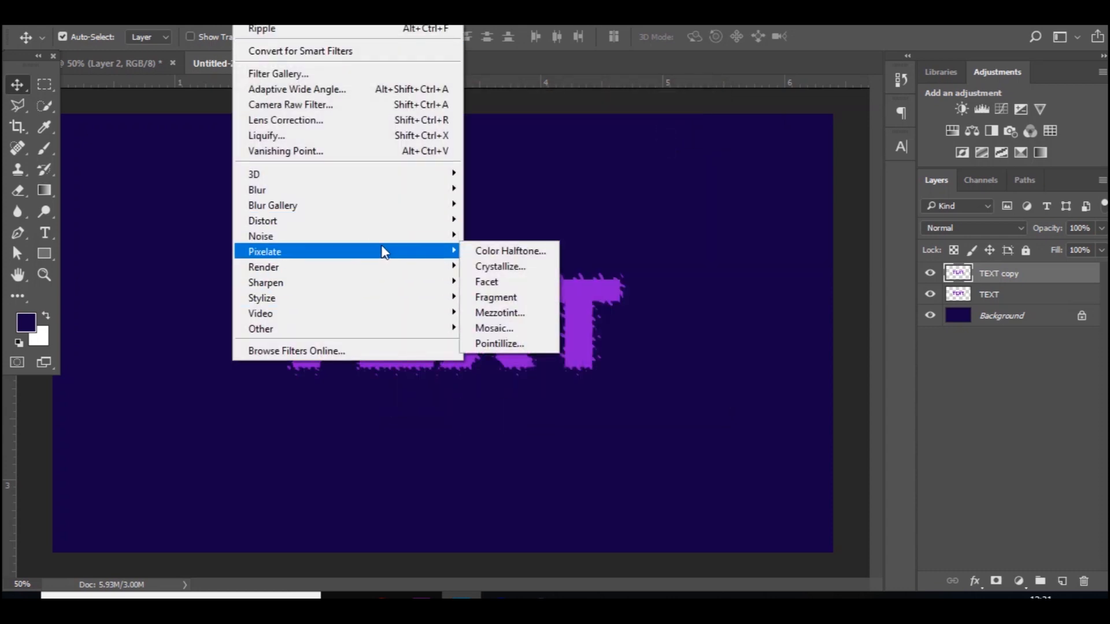
left_click(494, 327)
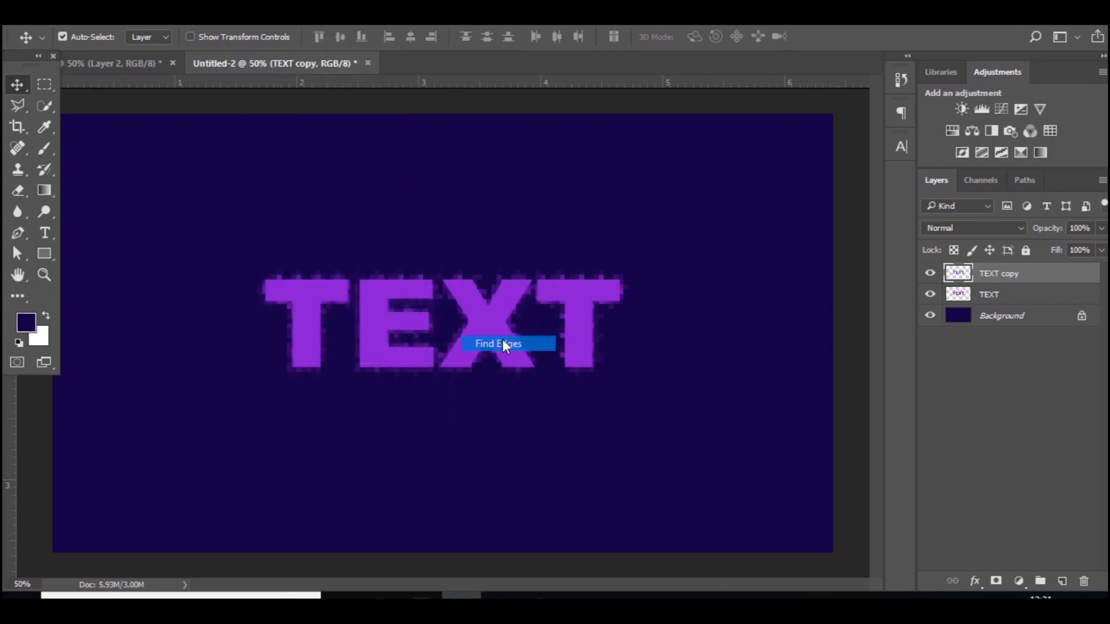
- Apply Find Edges to the mosaic copy, blend it as Color Dodge, and duplicate it
left_click(507, 344)
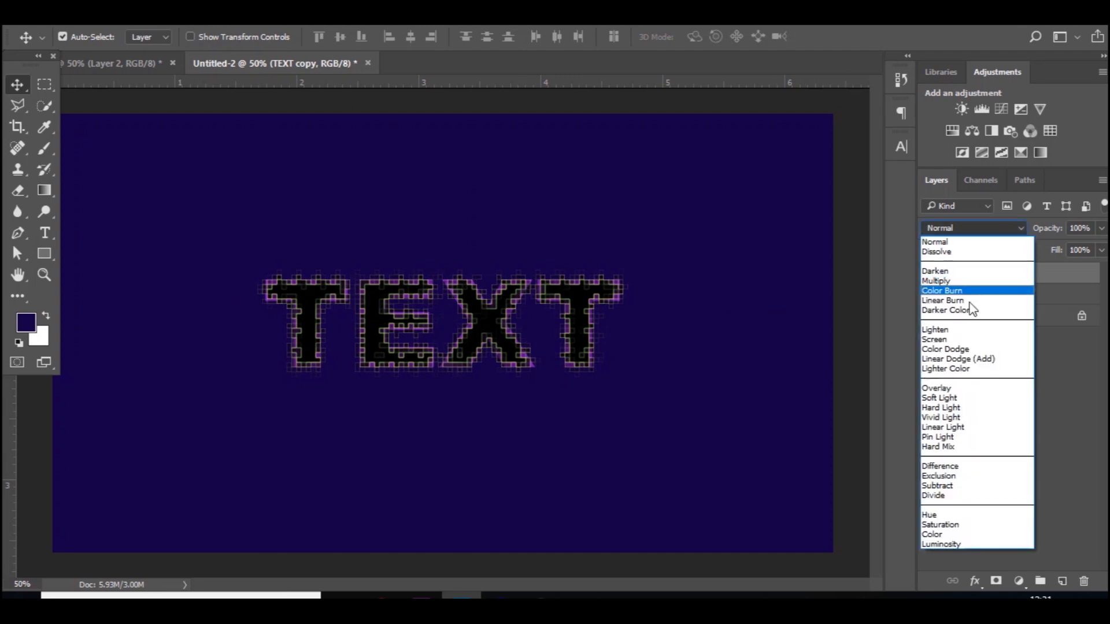
left_click(944, 349)
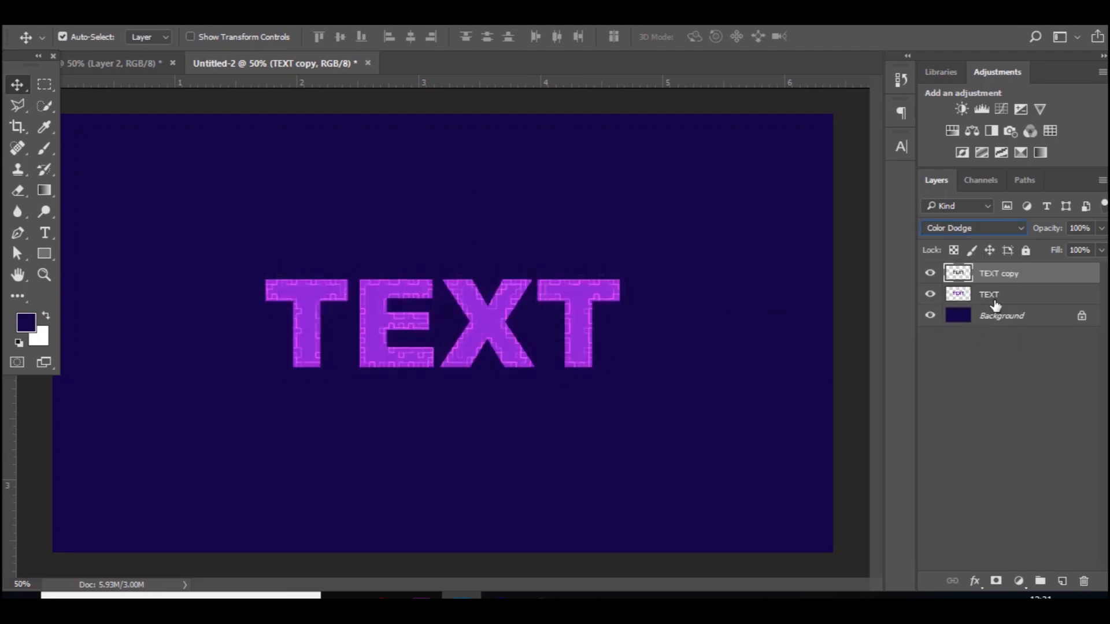
key("ctrl+j")
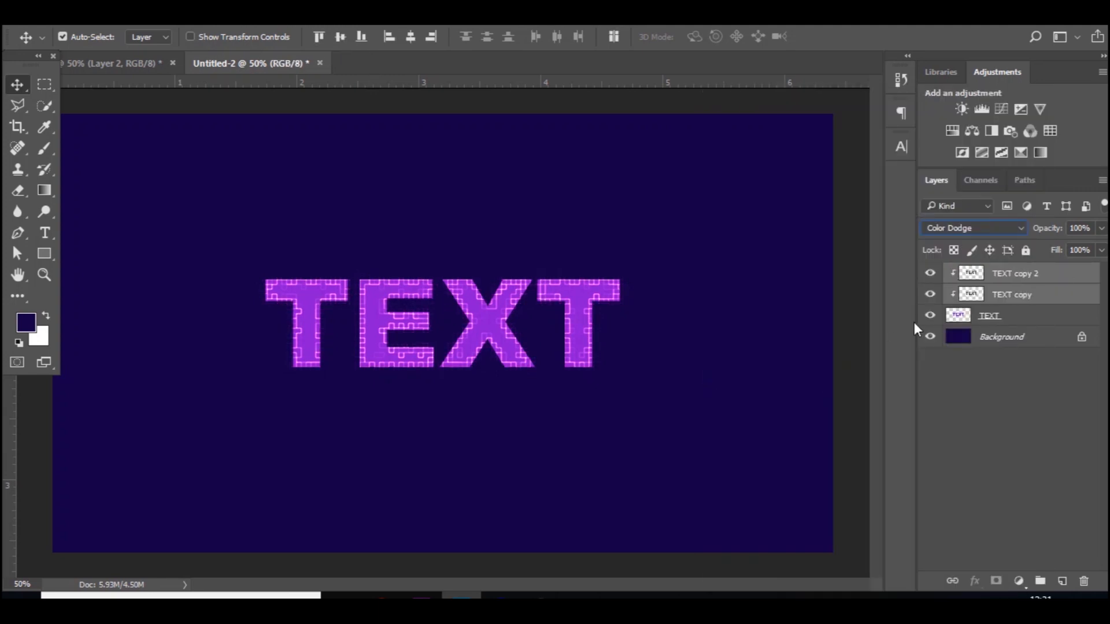
left_click(990, 315)
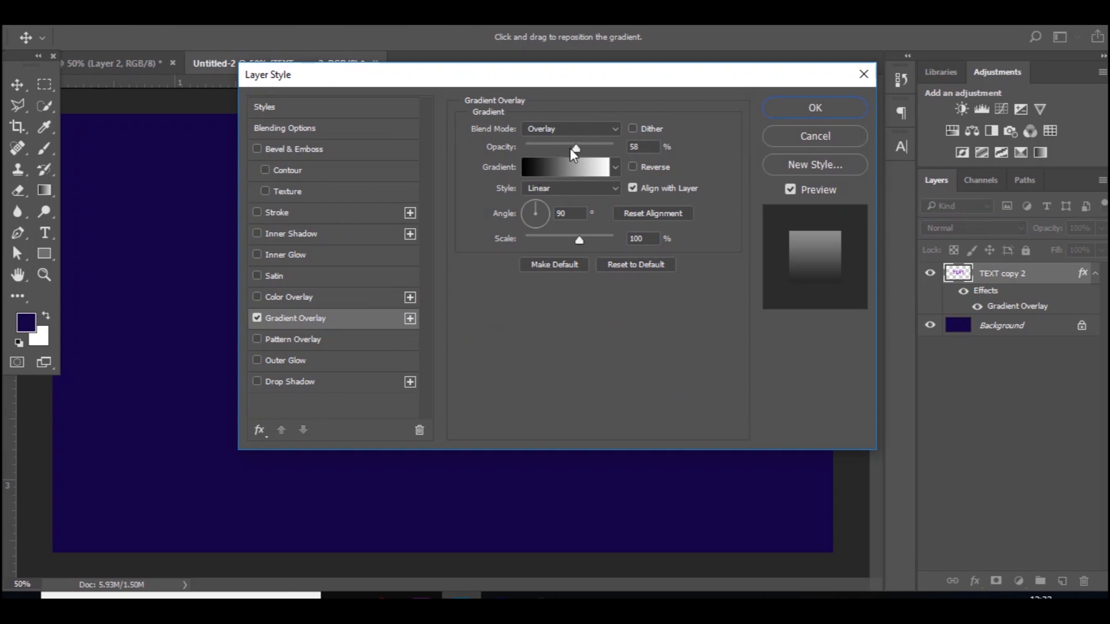
mouse_move(549, 188)
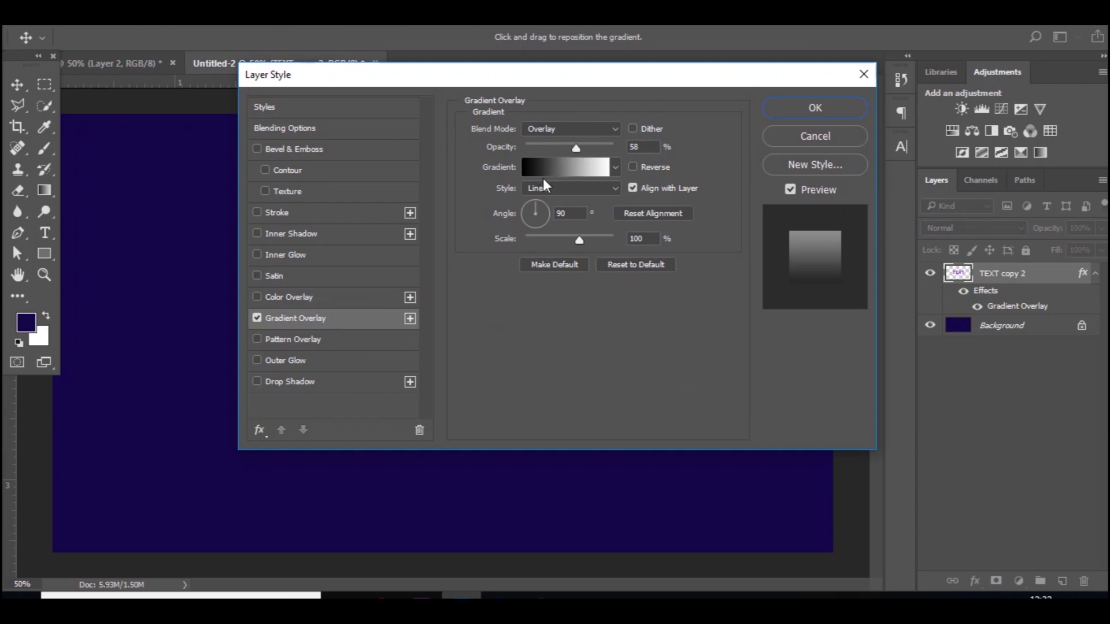
- Enable Inner Glow at Overlay, 20% opacity, Choke 7, Size 17, and apply the style
left_click(257, 254)
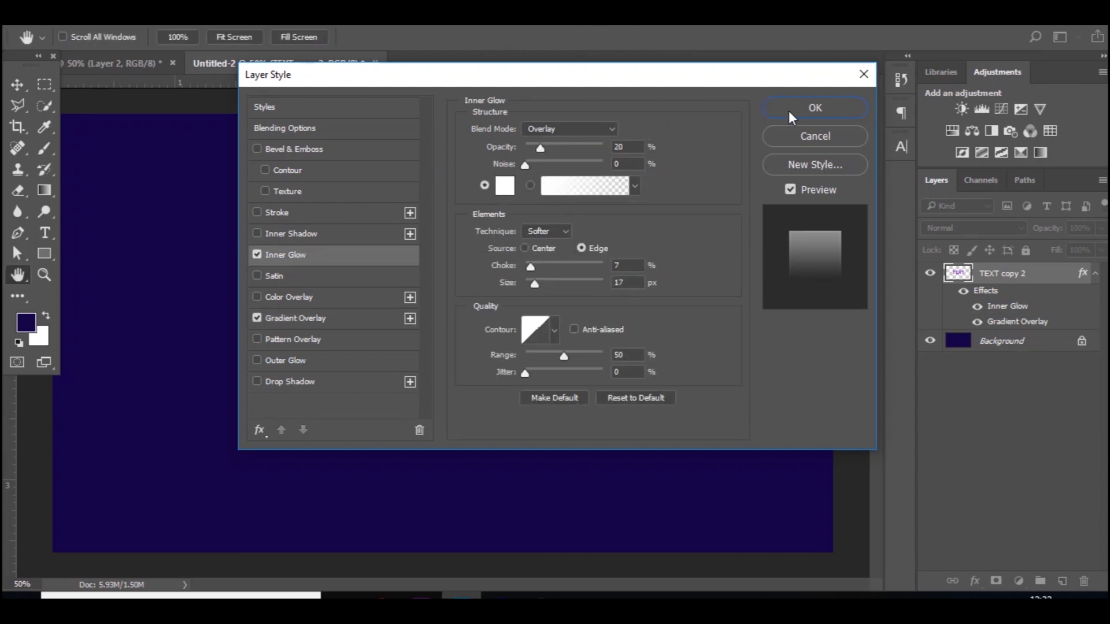
left_click(815, 108)
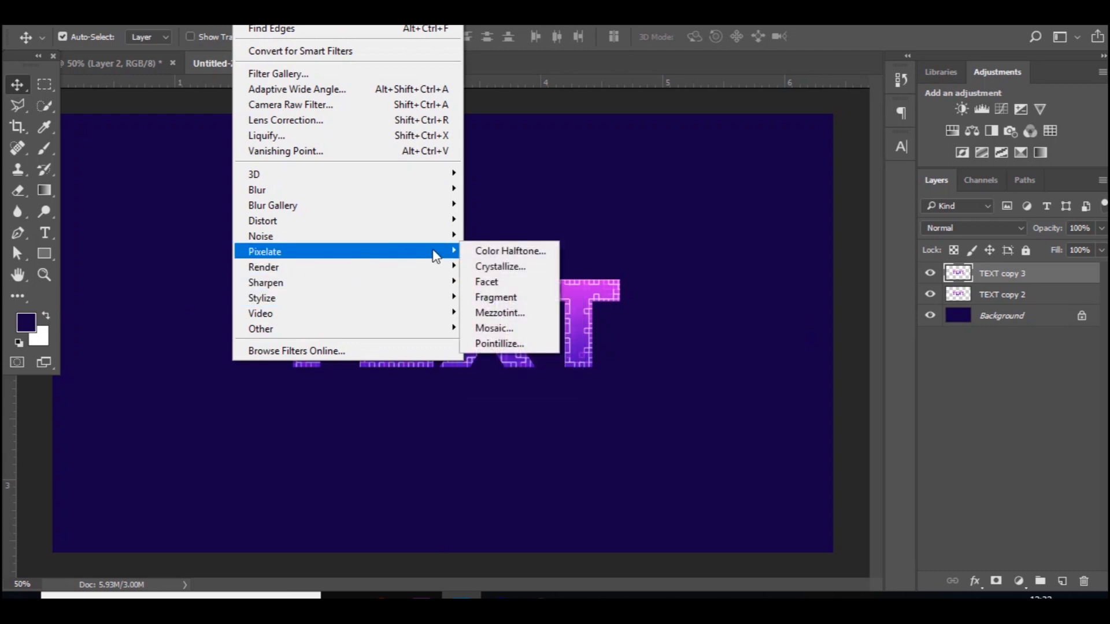
- Apply Color Halftone with Max Radius 8 and default channel angles to the duplicate
left_click(510, 251)
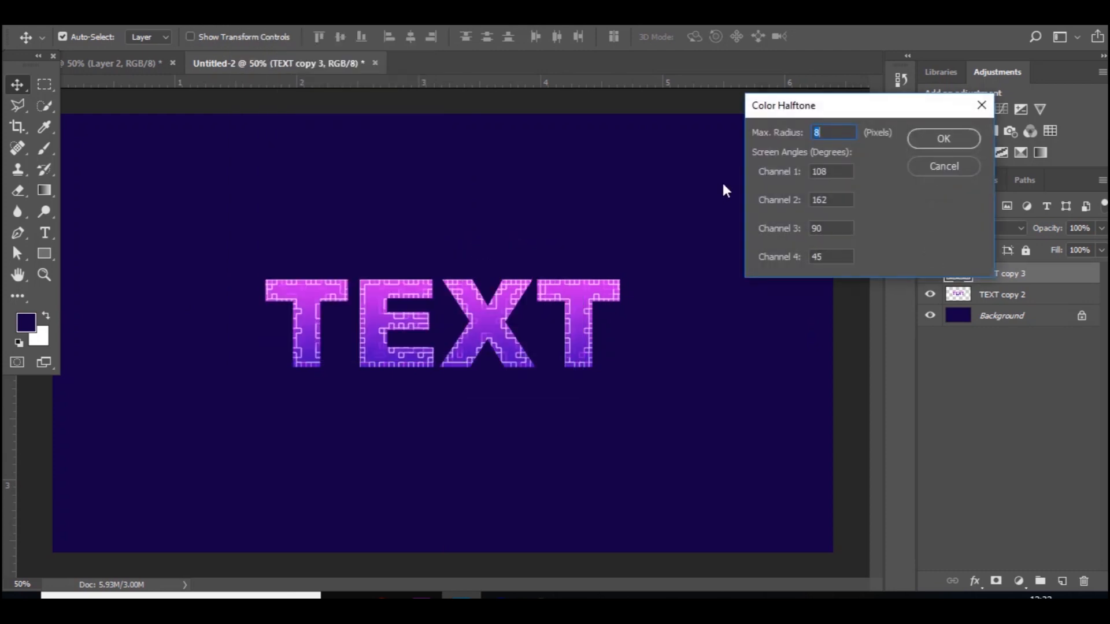
mouse_move(827, 165)
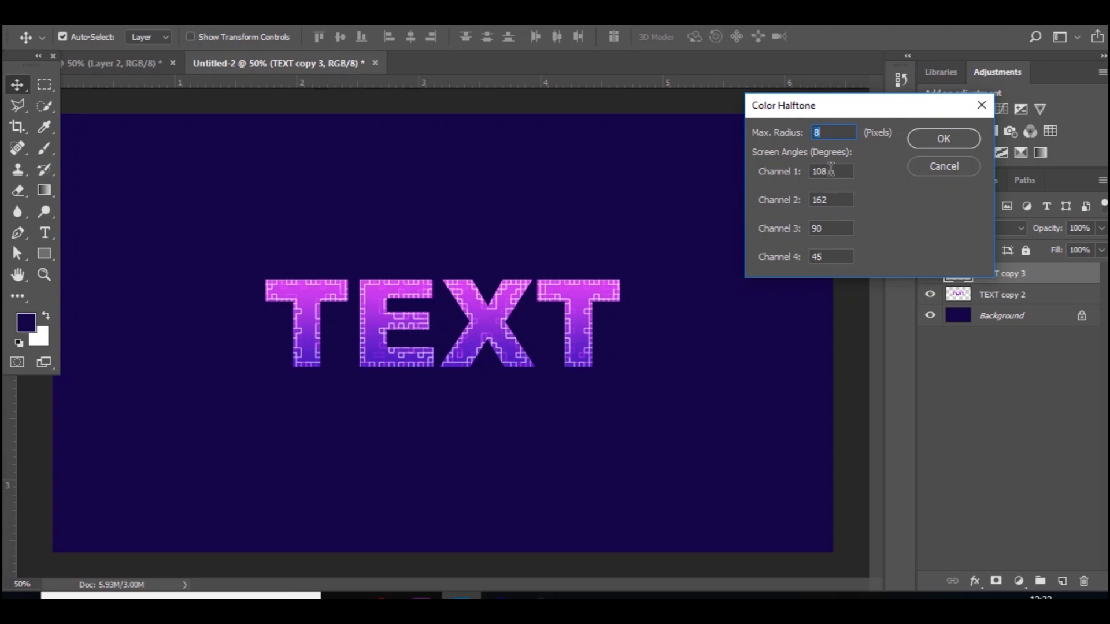
mouse_move(829, 245)
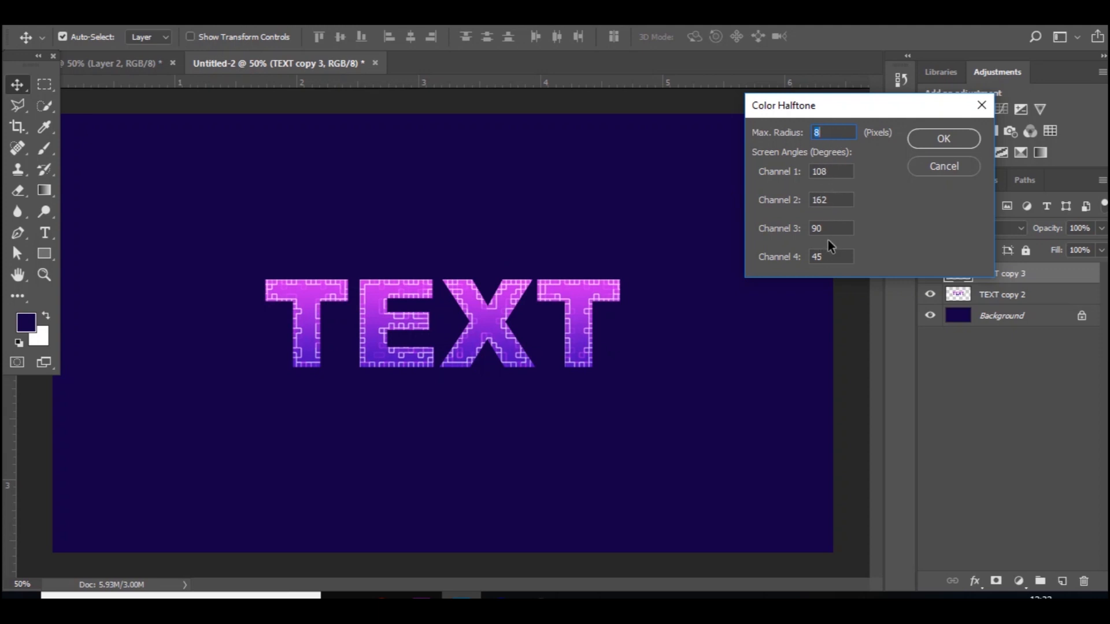
left_click(943, 139)
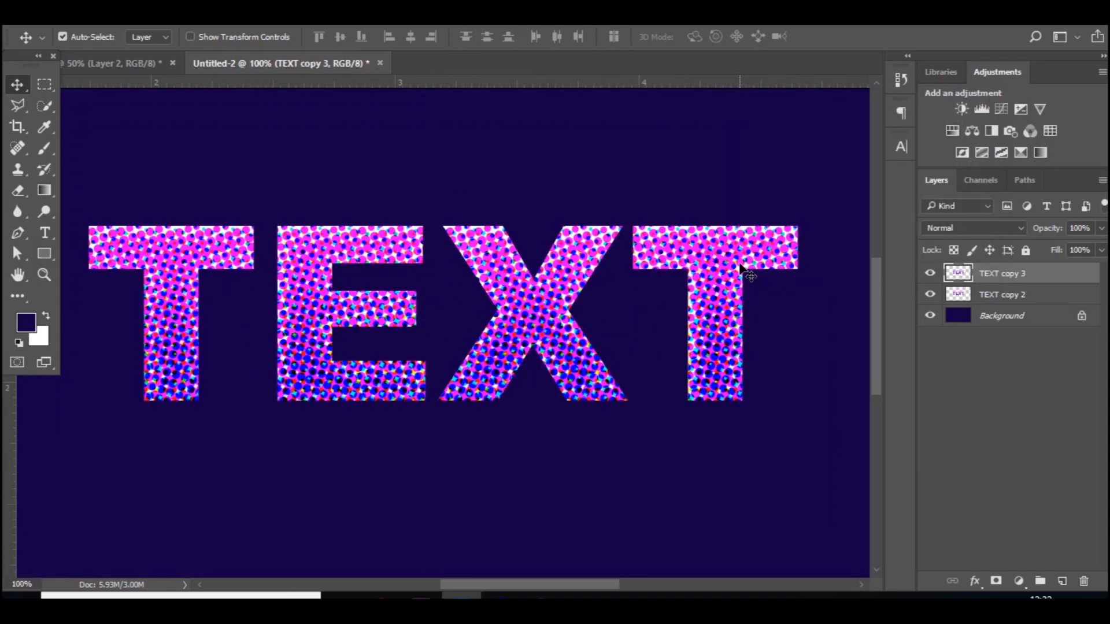
left_click(973, 228)
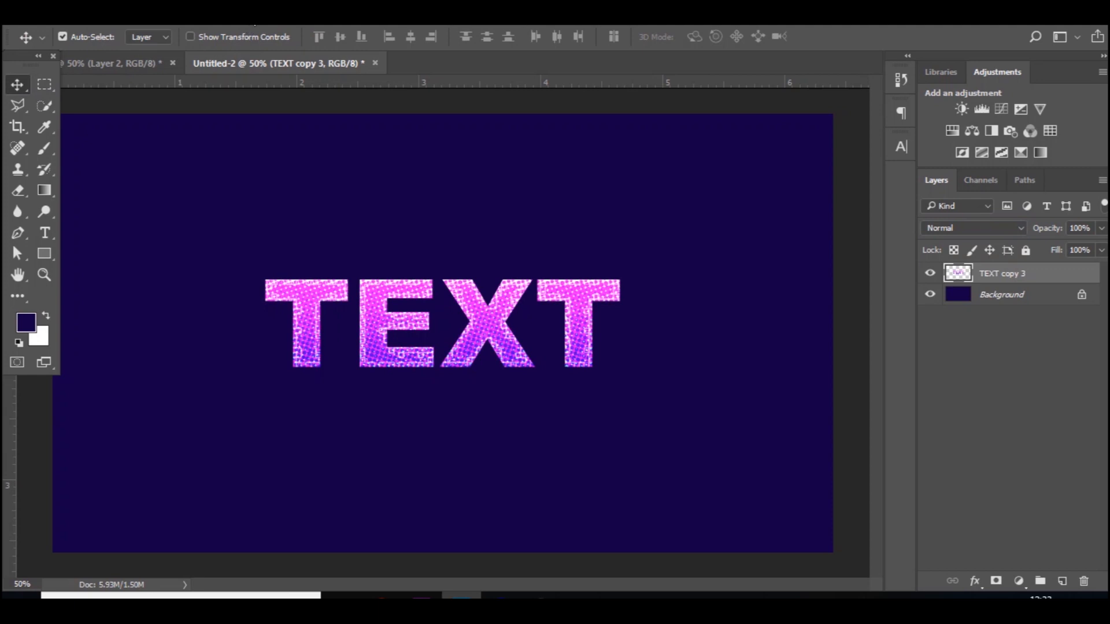
- Duplicate TEXT copy 3 with Ctrl+J and bring up the Motion Blur filter
key("ctrl+j")
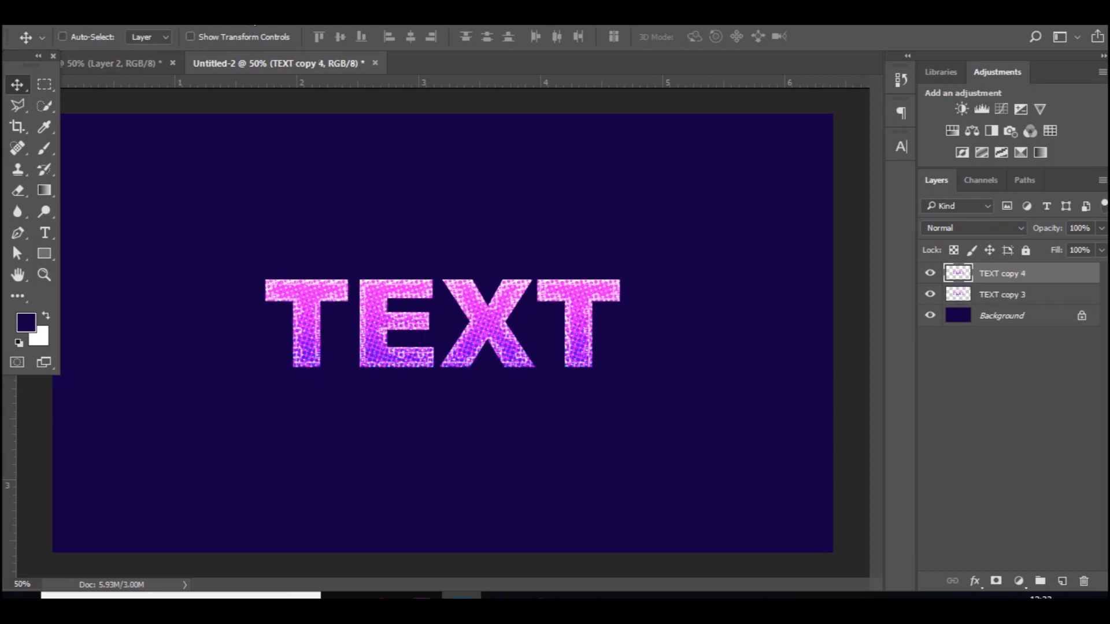
left_click(61, 36)
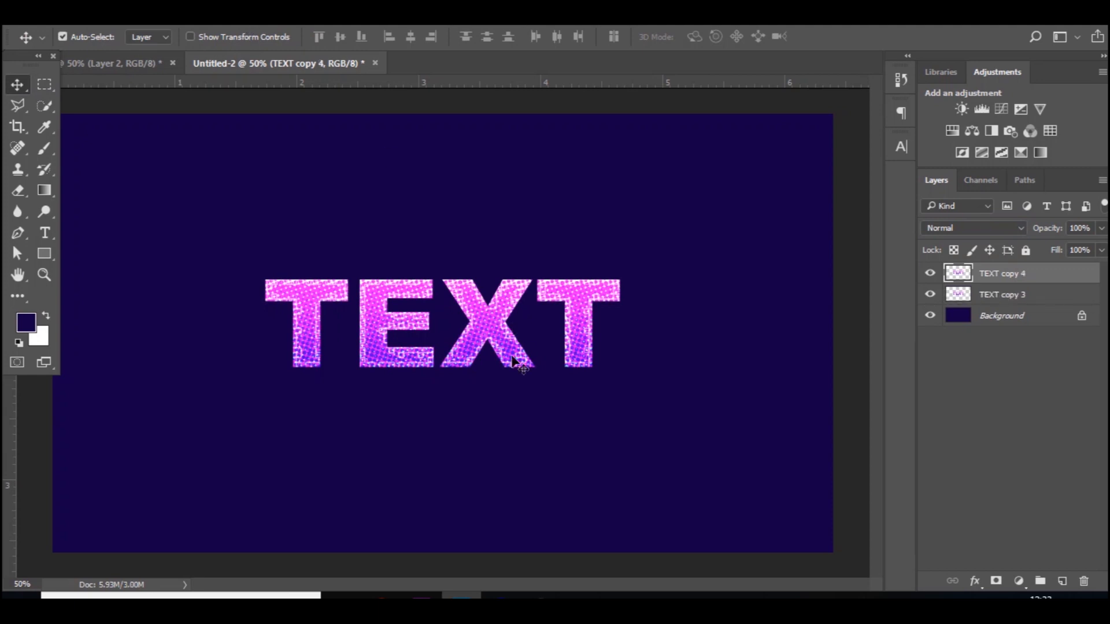
mouse_move(235, 27)
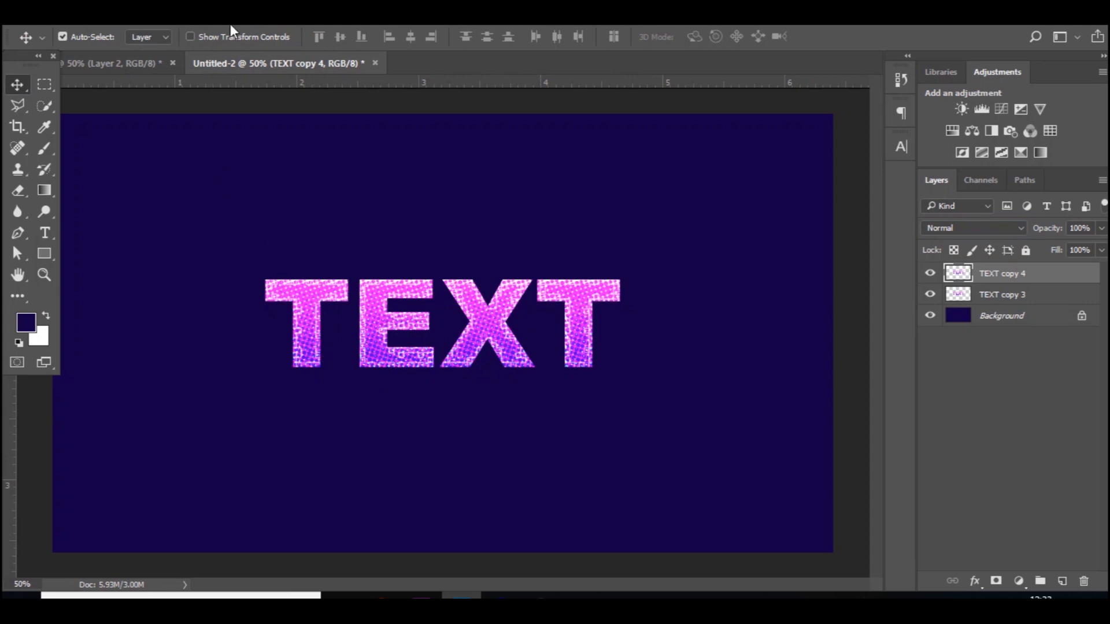
mouse_move(362, 344)
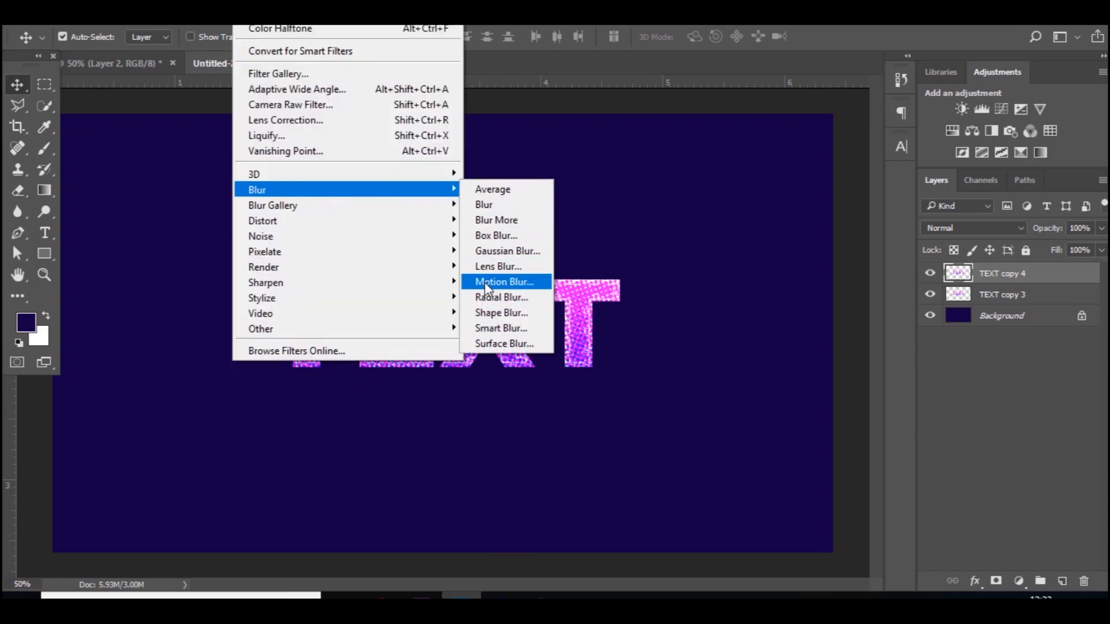
left_click(504, 281)
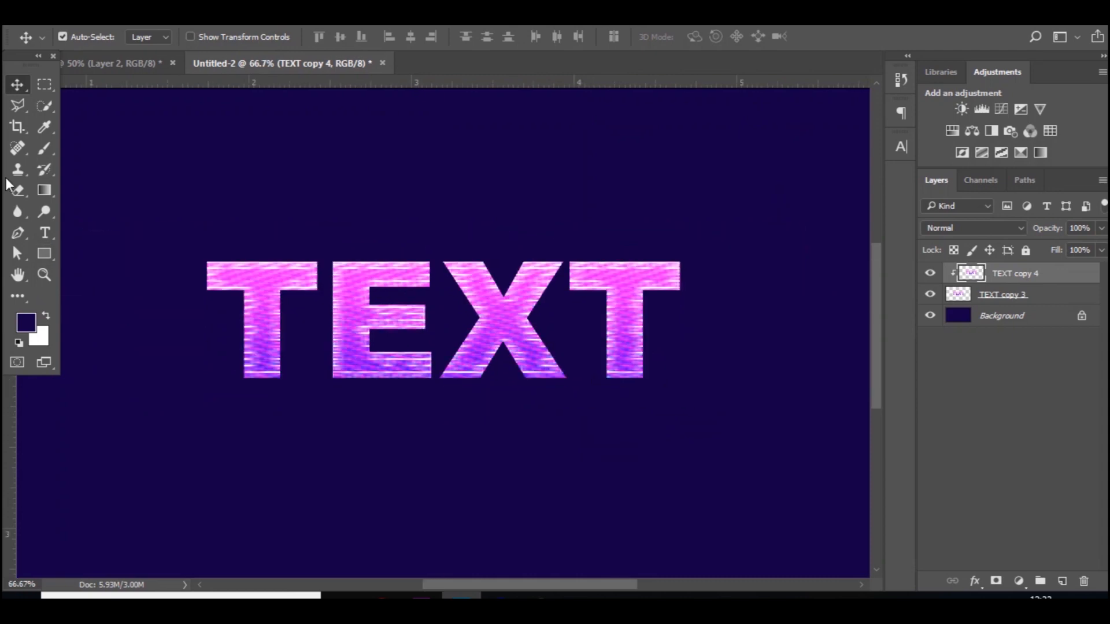
- Erase blurred patches across the T, E, X and final T letters
left_click(18, 188)
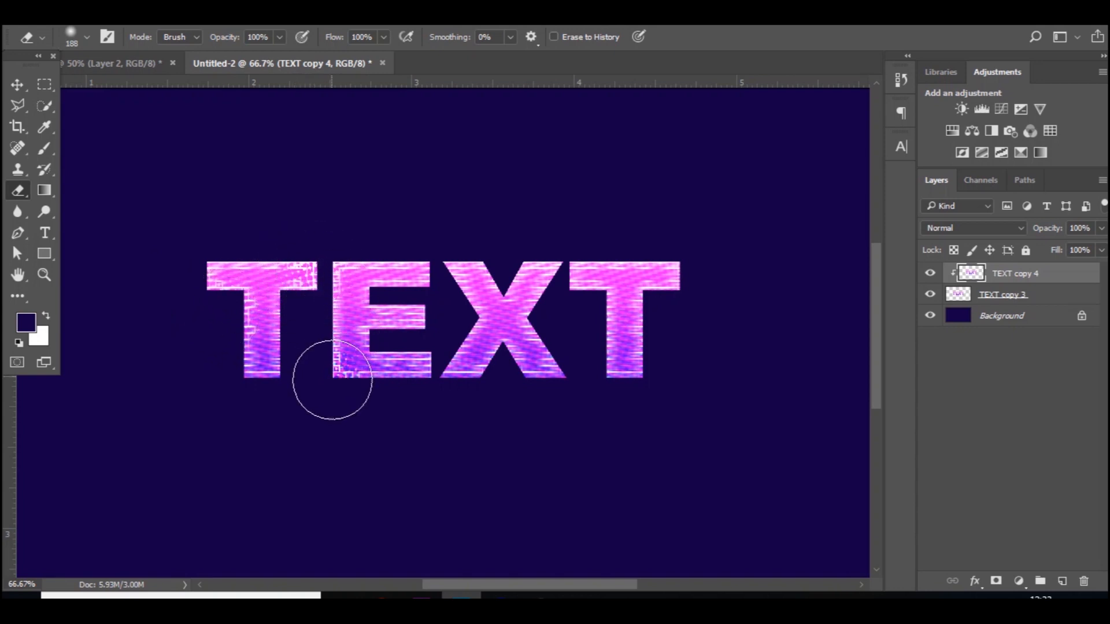
left_click_drag(329, 378, 442, 308)
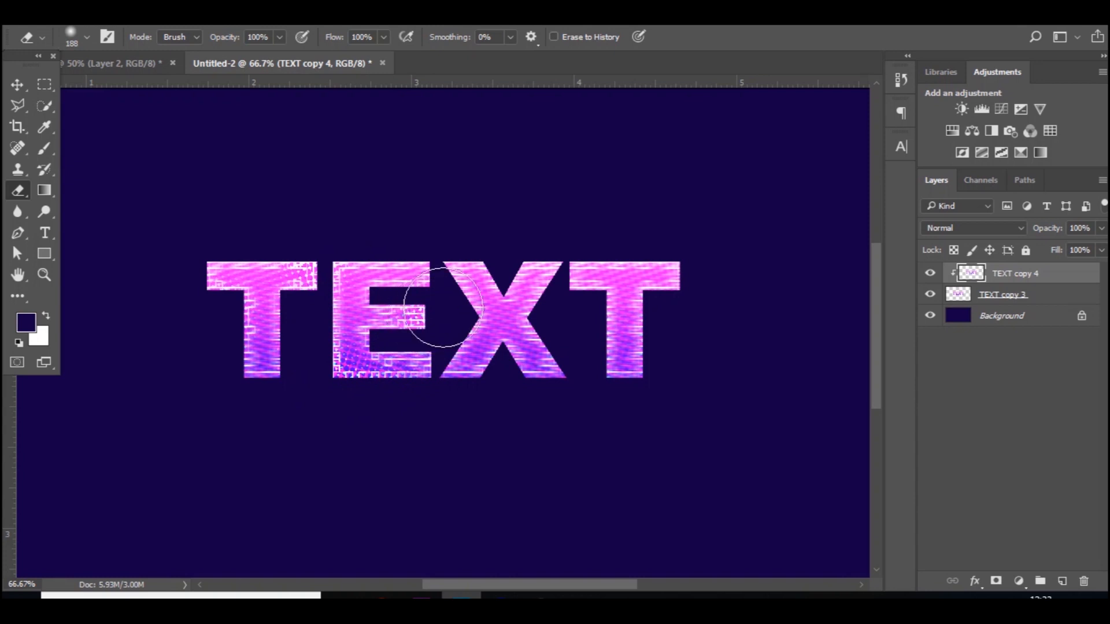
left_click_drag(438, 305, 499, 357)
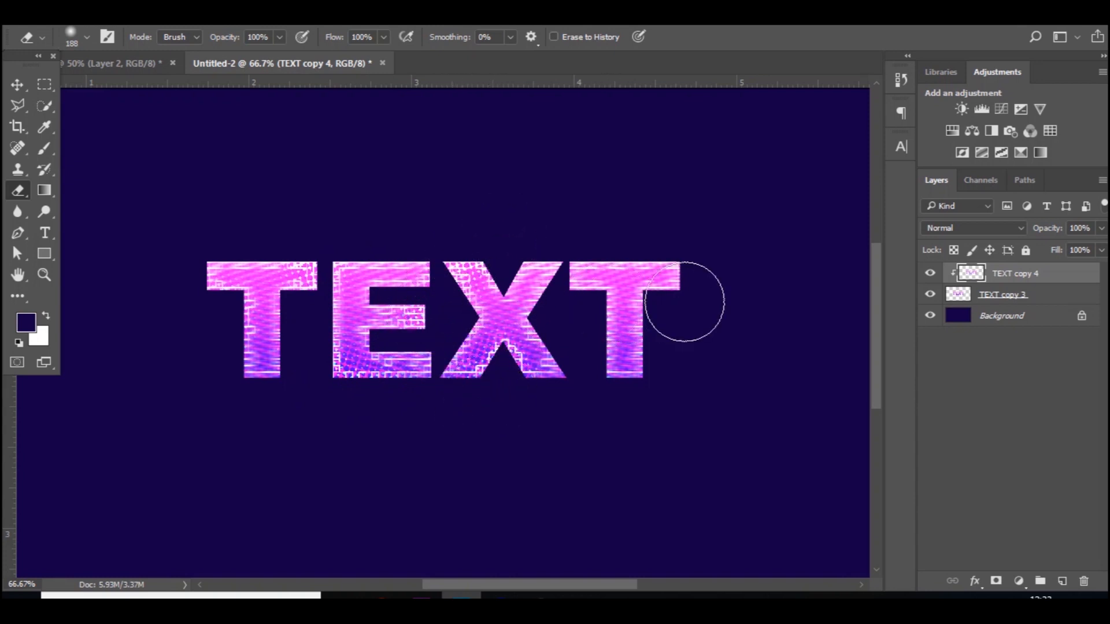
left_click_drag(683, 301, 580, 340)
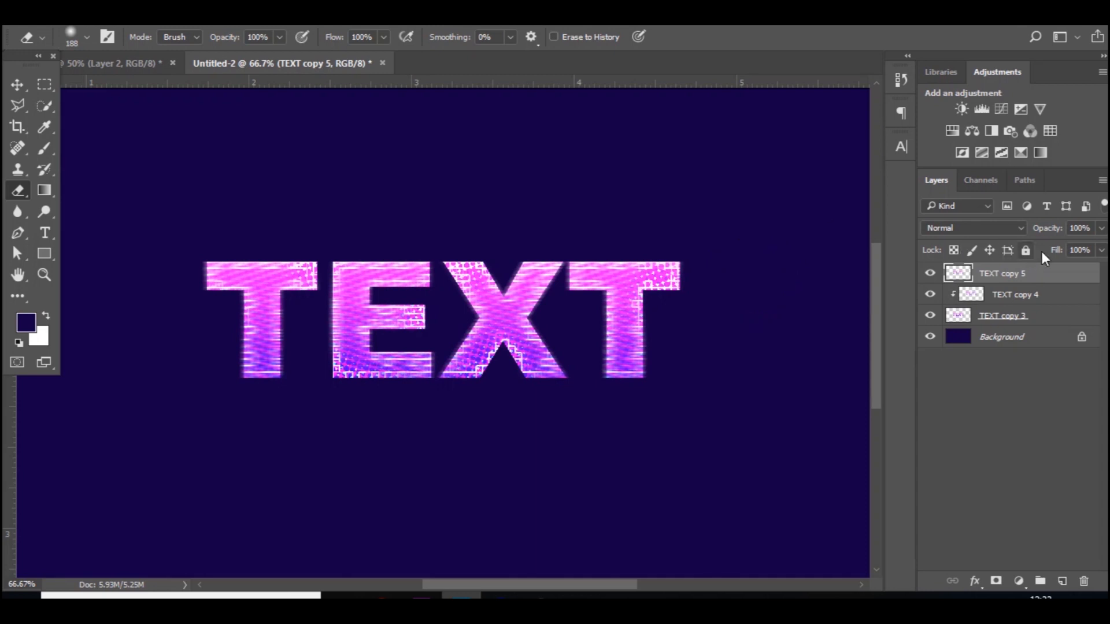
- Merge the stacked TEXT effect layers through the top layer's context menu
right_click(1001, 274)
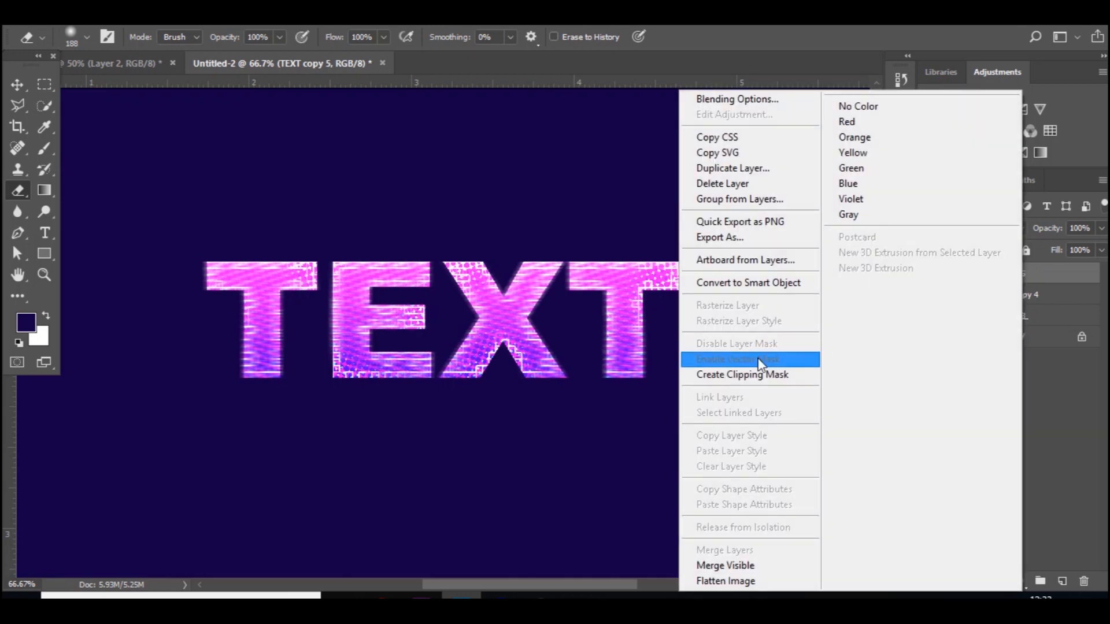
left_click(756, 359)
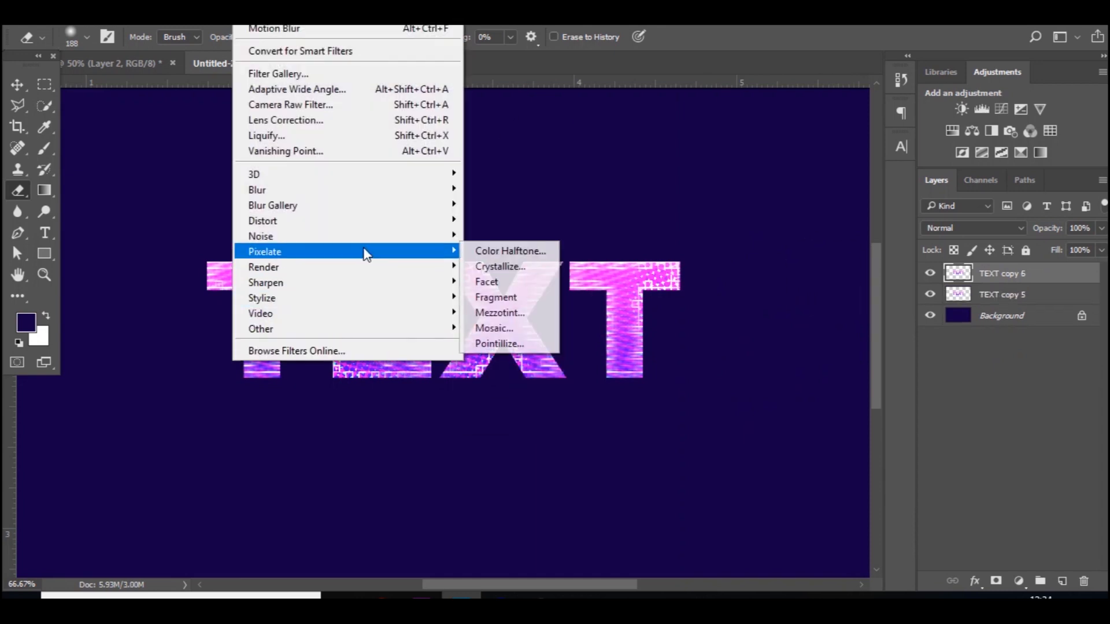
mouse_move(495, 336)
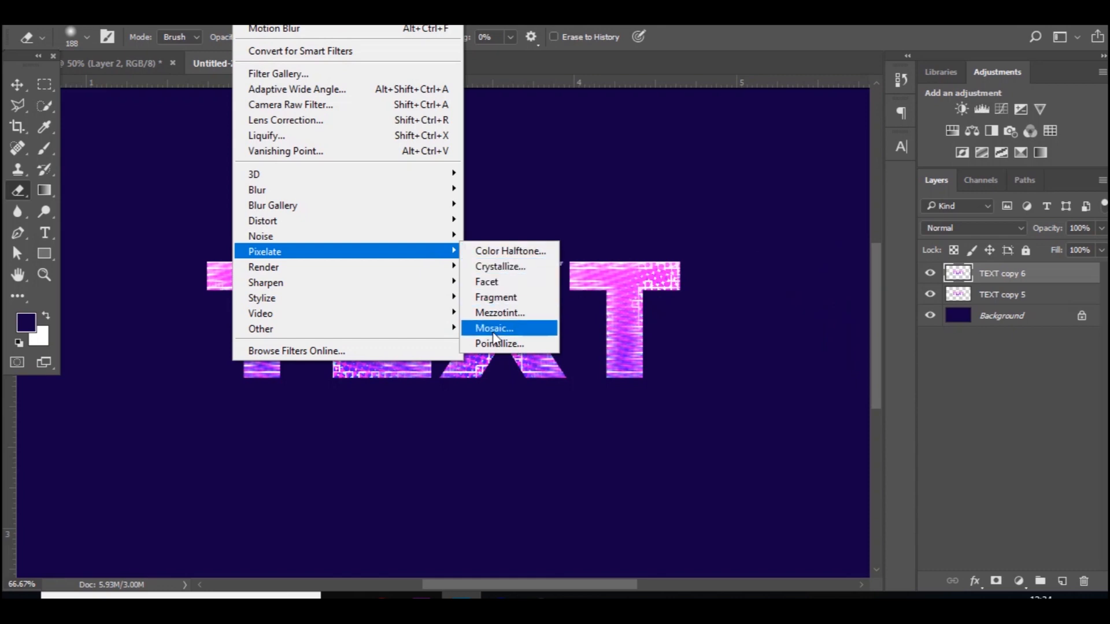
- Apply Mosaic to TEXT copy 6, blend it as Color Dodge, then merge it down
left_click(494, 328)
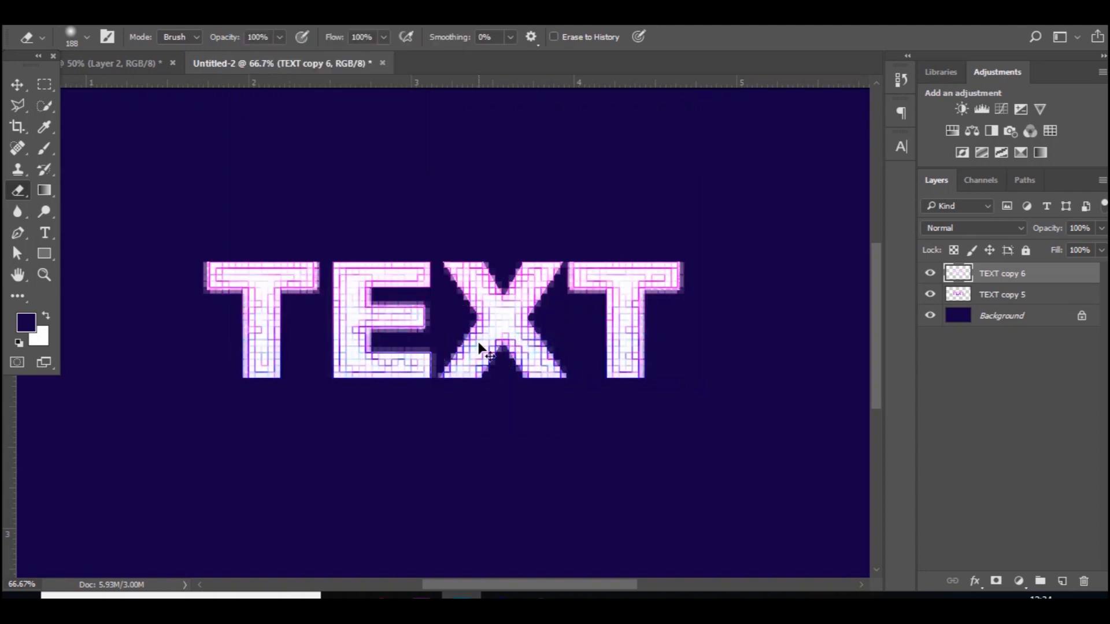
left_click(973, 228)
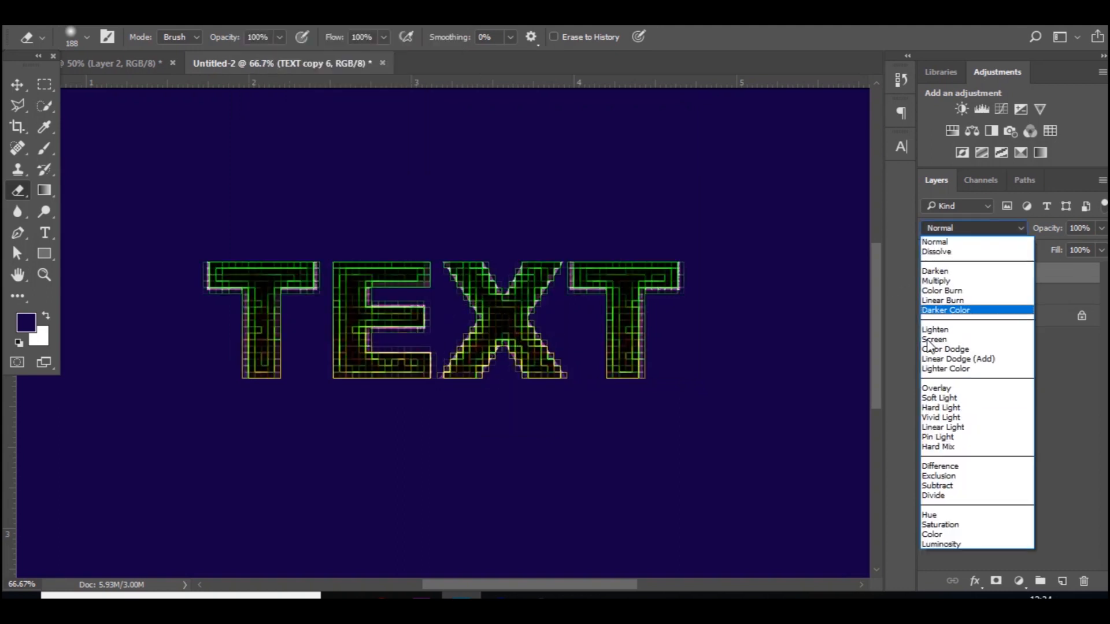
left_click(945, 350)
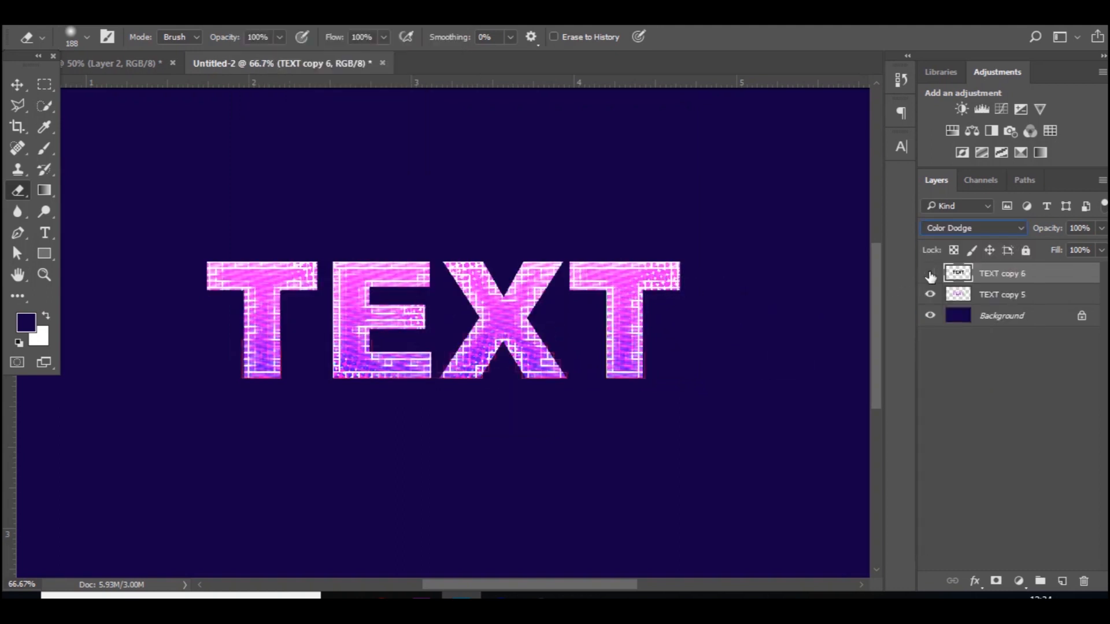
left_click(929, 273)
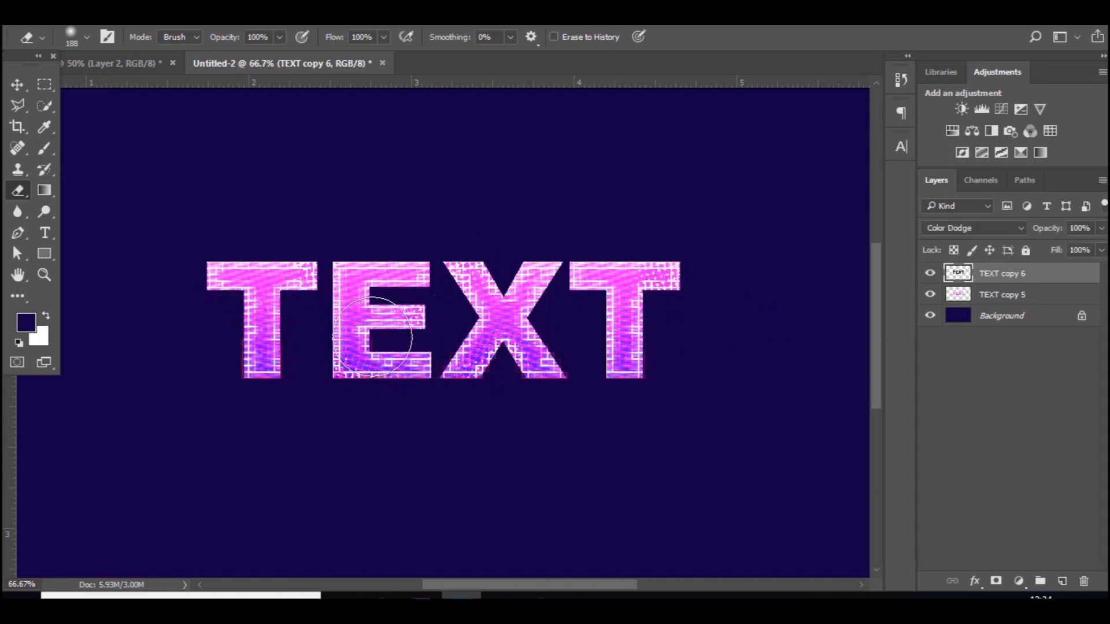
left_click(1012, 295)
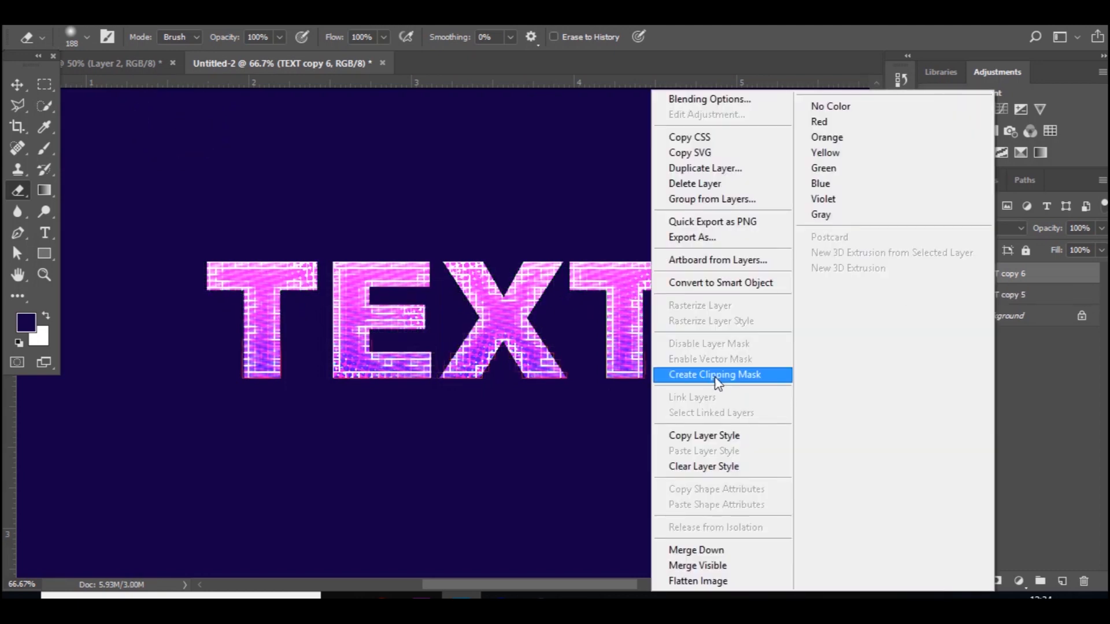
left_click(722, 375)
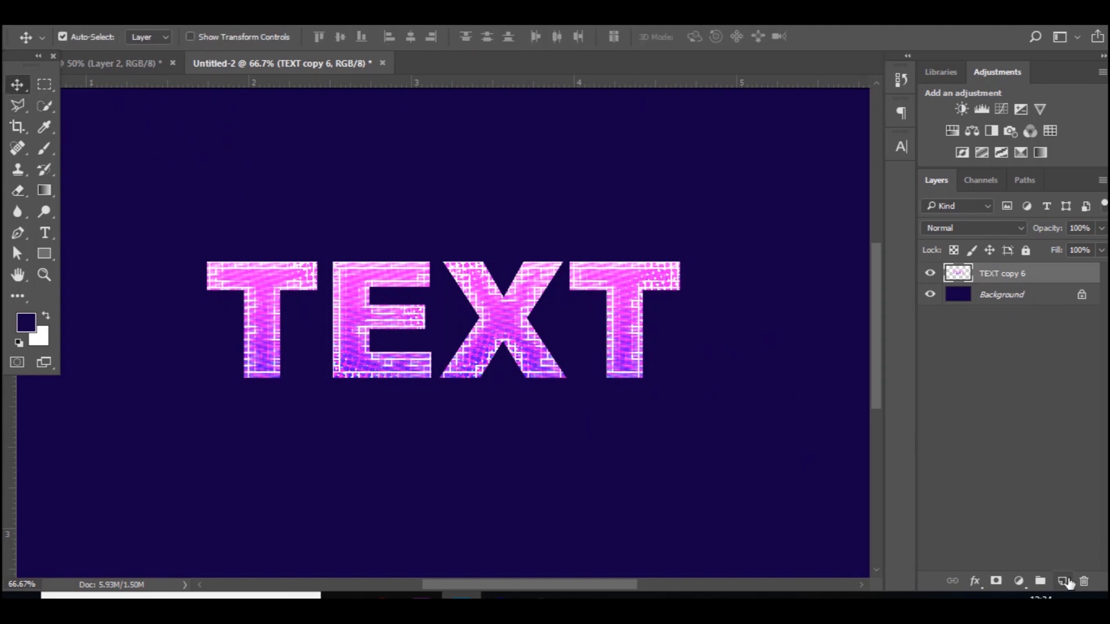
left_click(1063, 580)
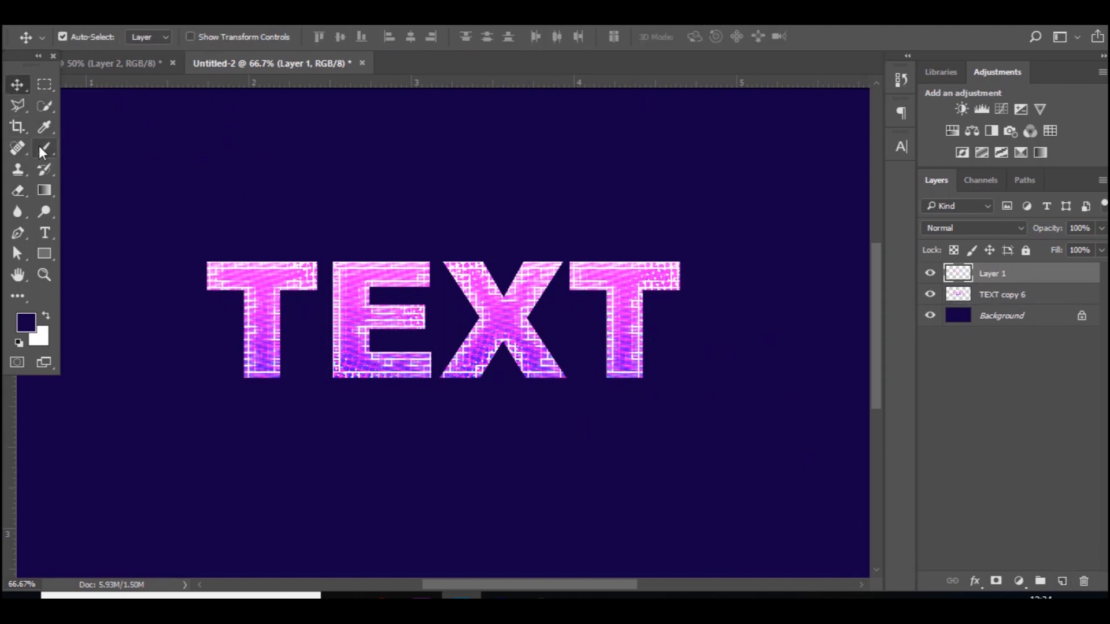
left_click(24, 321)
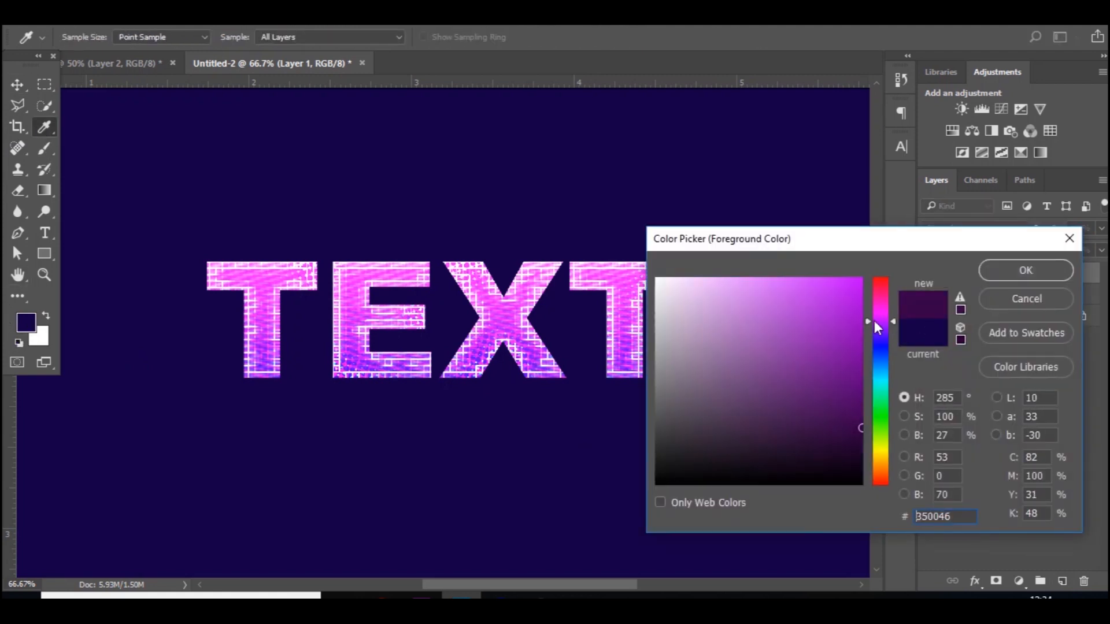
left_click(1026, 270)
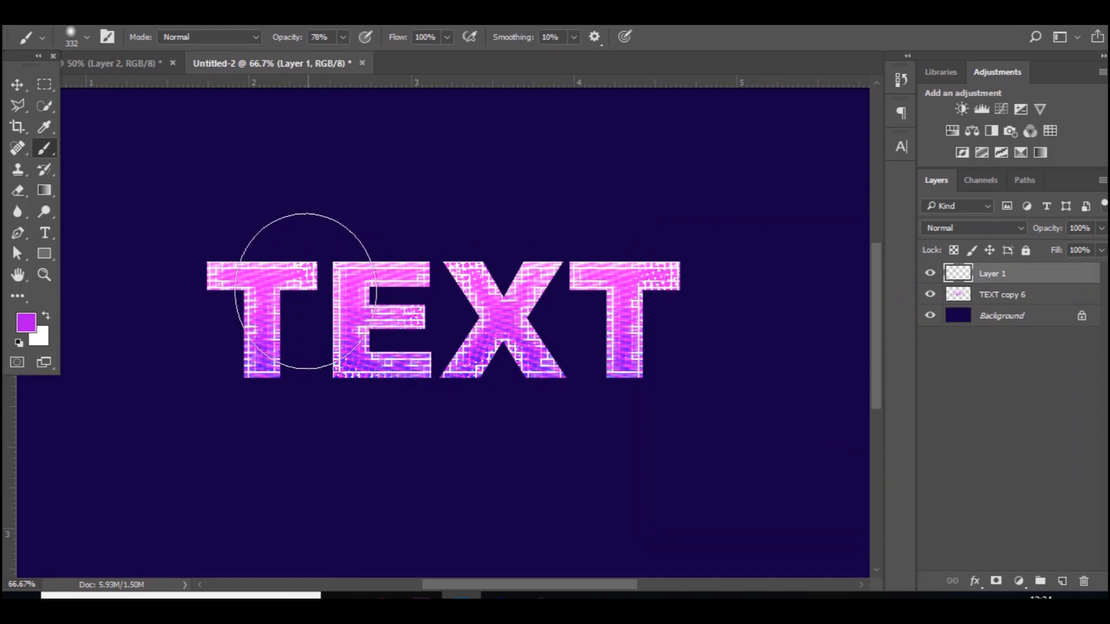
left_click_drag(297, 291, 573, 333)
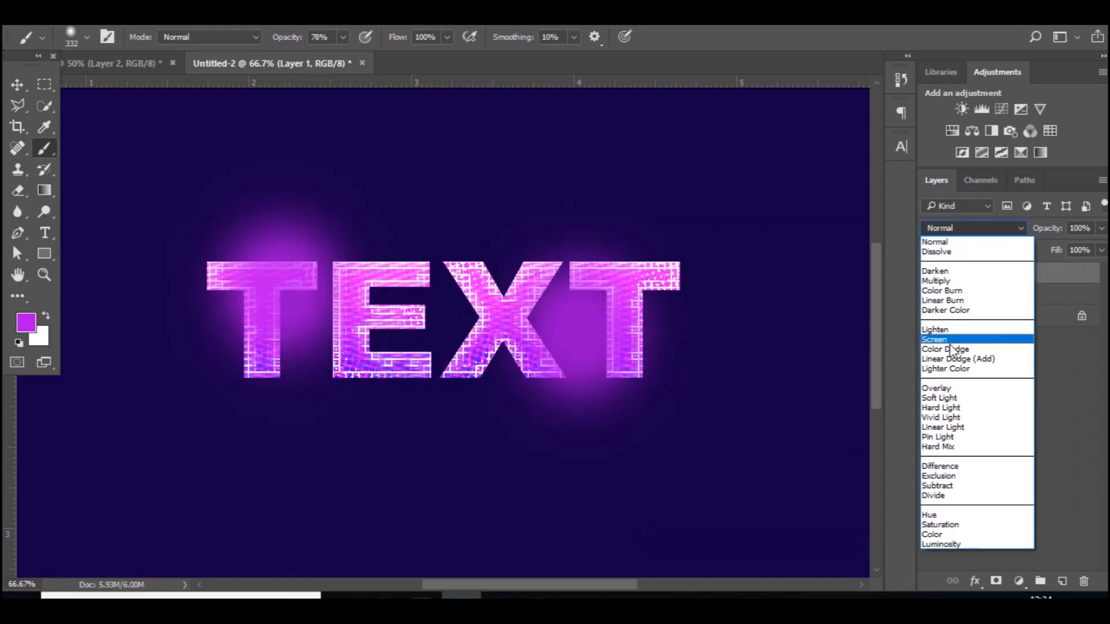
left_click(958, 359)
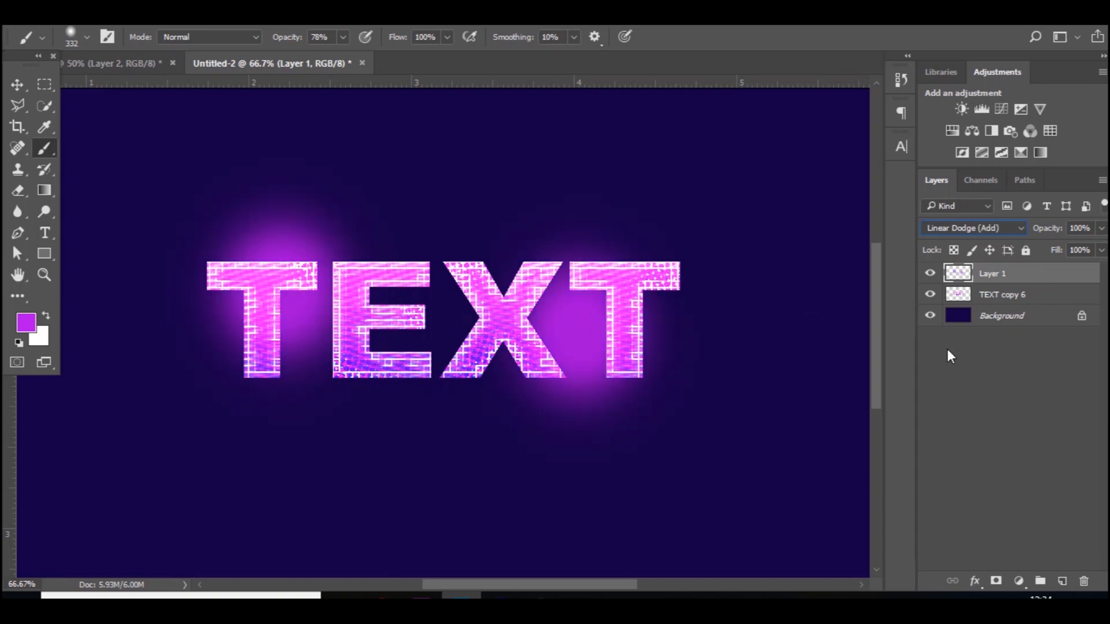
left_click(972, 228)
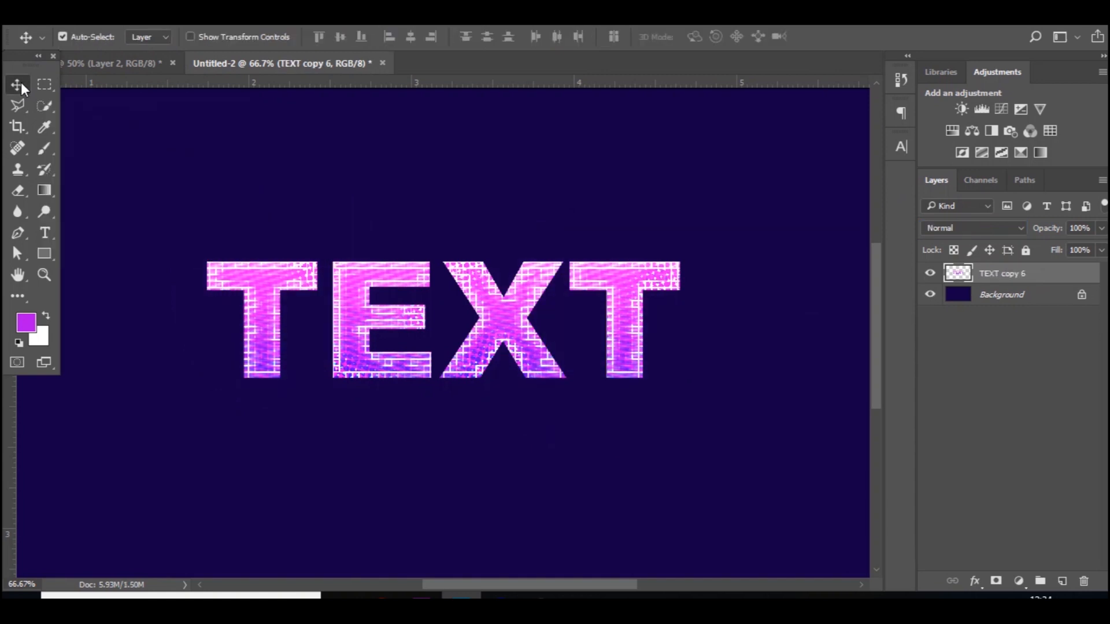
mouse_move(45, 322)
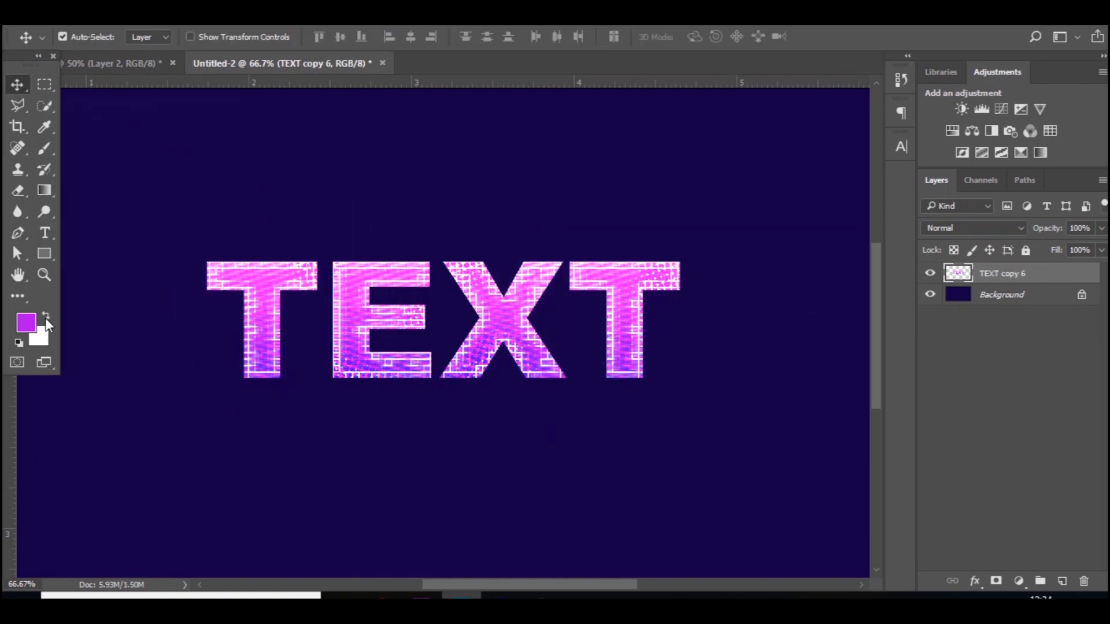
- Blend a white soft glow layer in Overlay at 61% and group it with the text
left_click(45, 149)
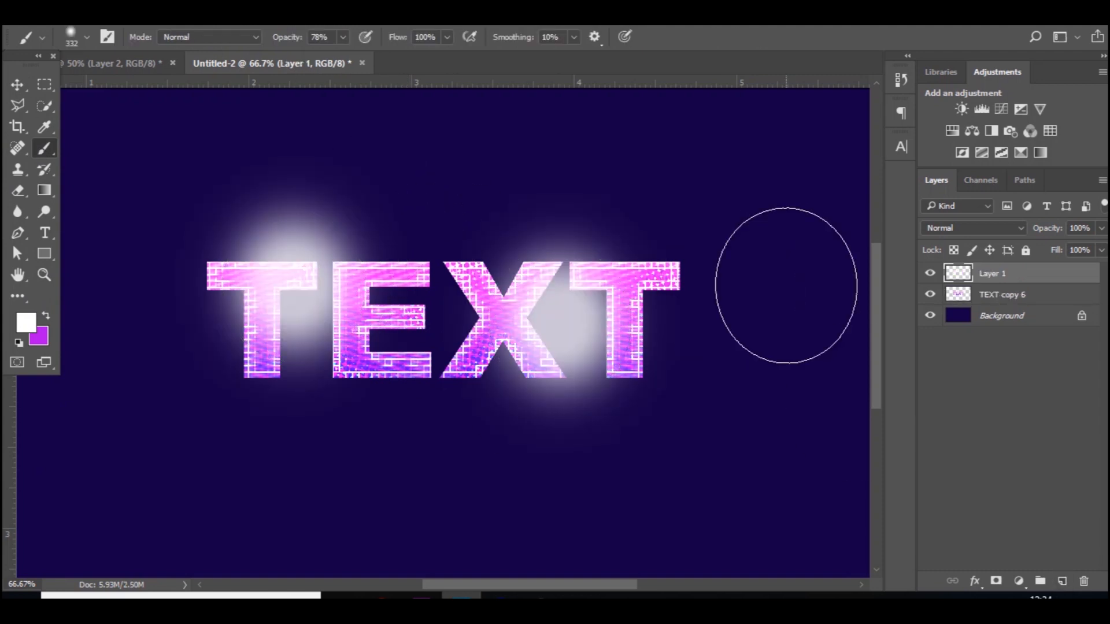
left_click(973, 228)
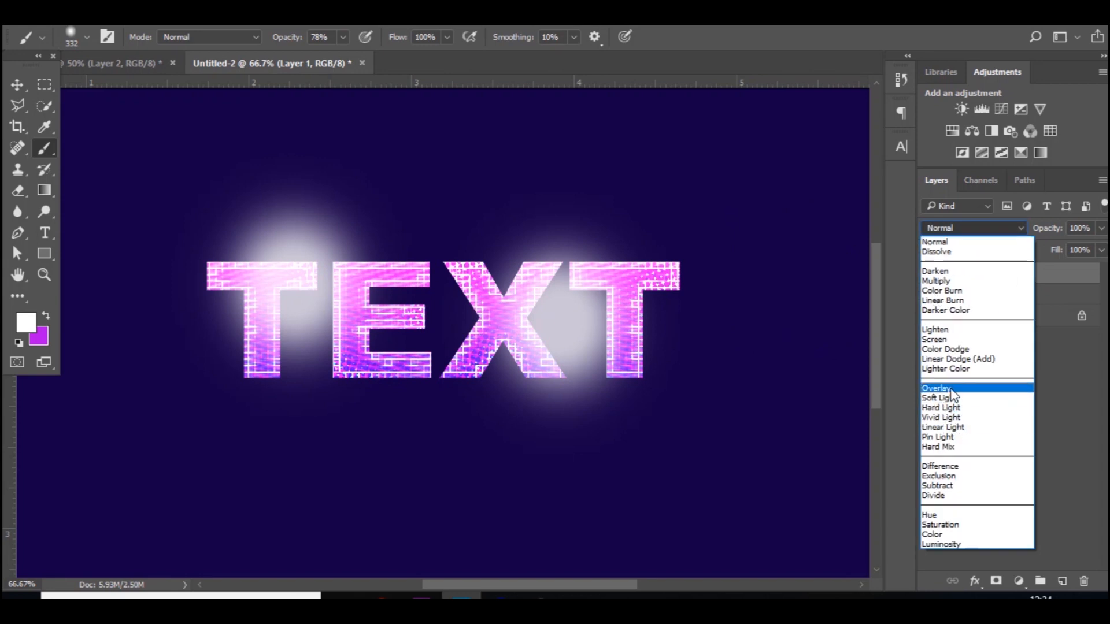
left_click(936, 387)
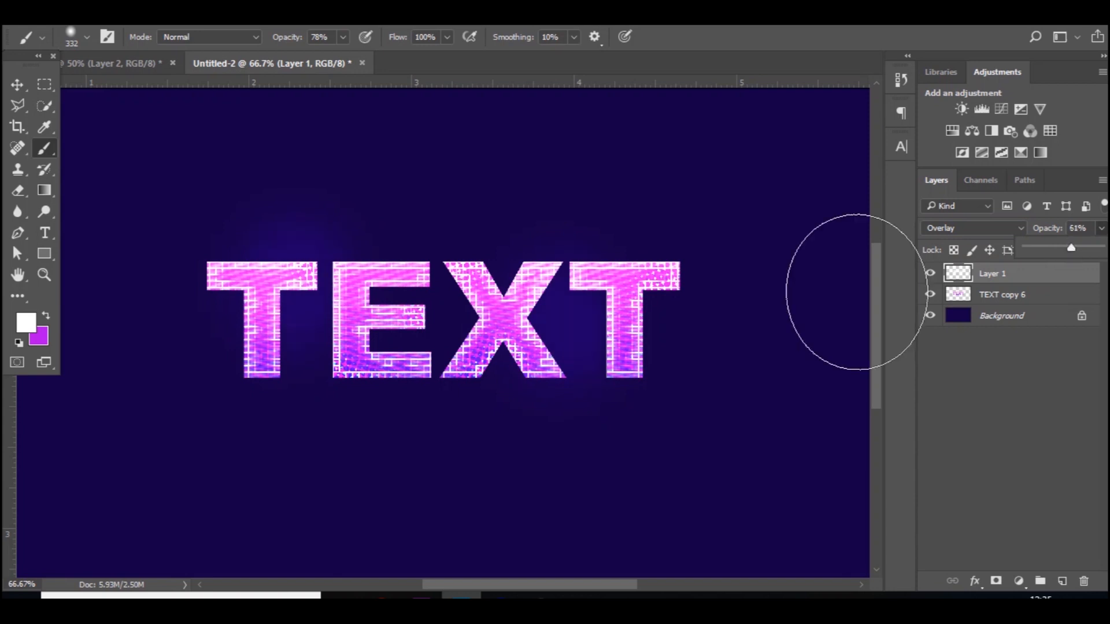
left_click(15, 85)
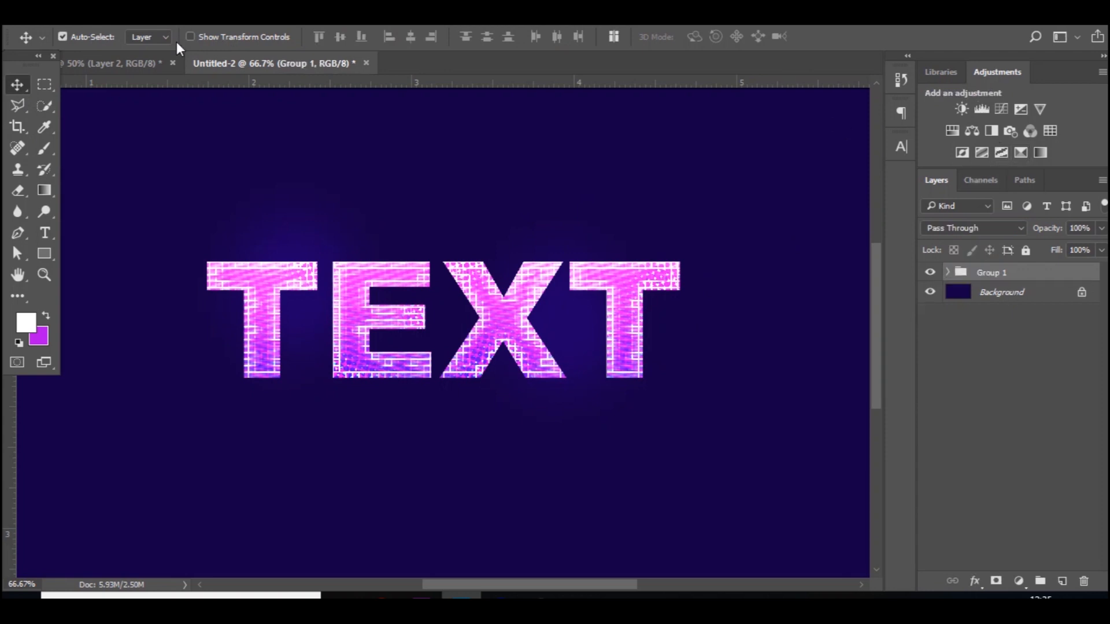
- Drag Group 1 from the EPIC document onto the Untitled-2 TEXT canvas
left_click(101, 62)
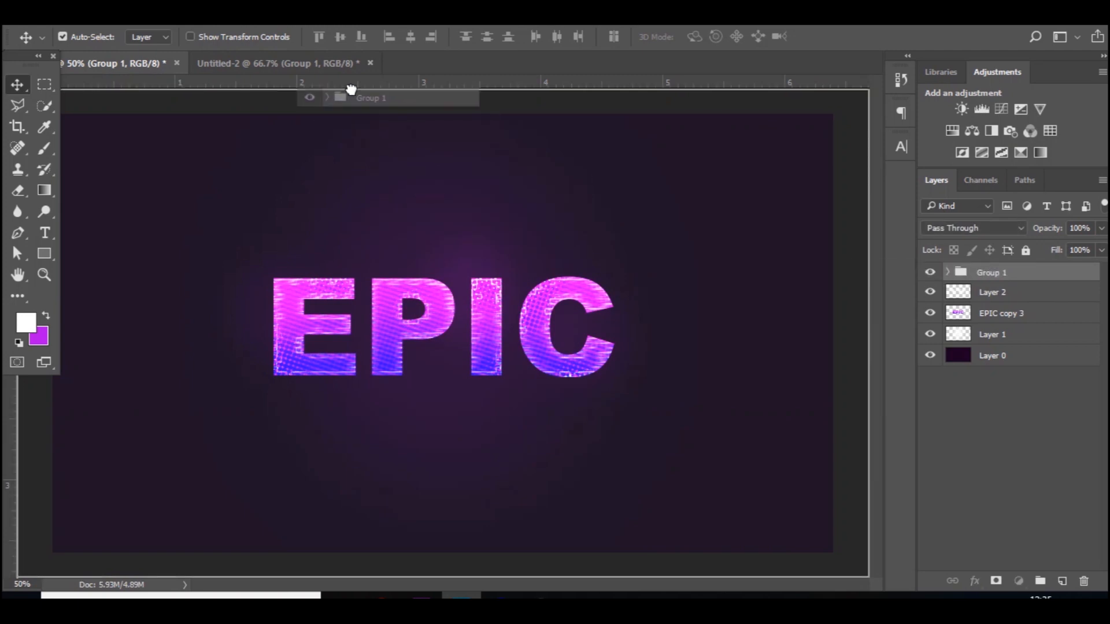
left_click(282, 63)
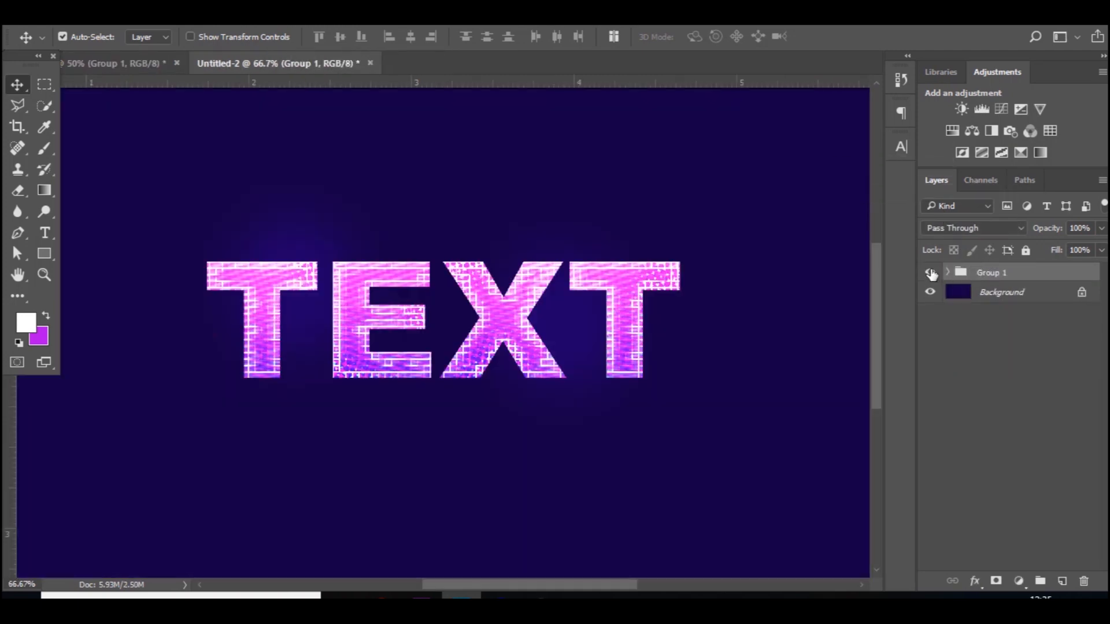
left_click(947, 272)
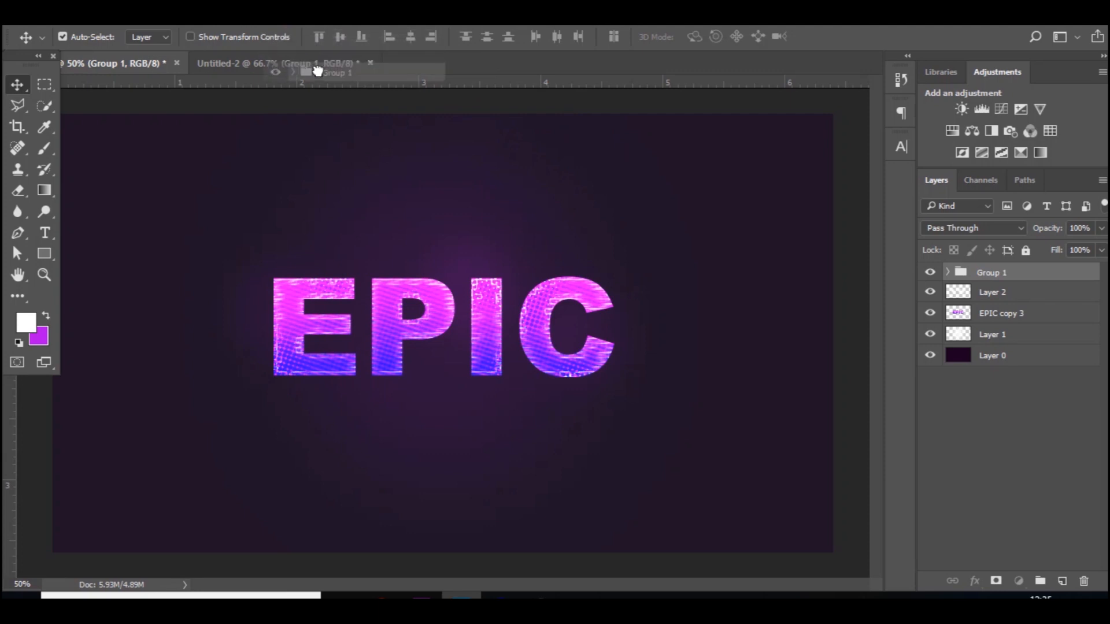
left_click(276, 62)
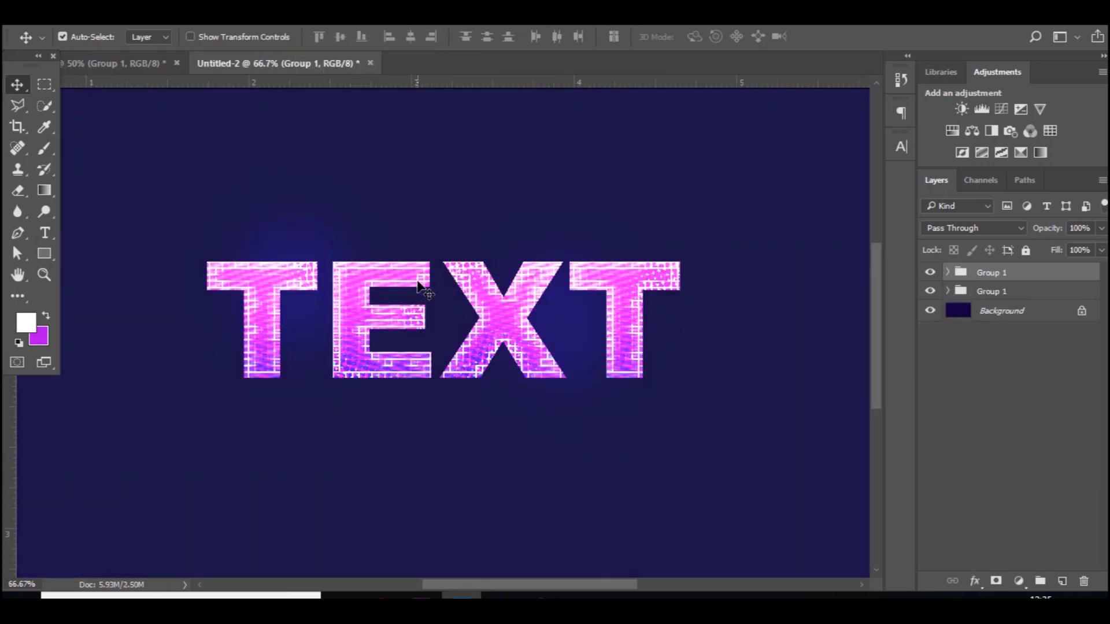
mouse_move(961, 104)
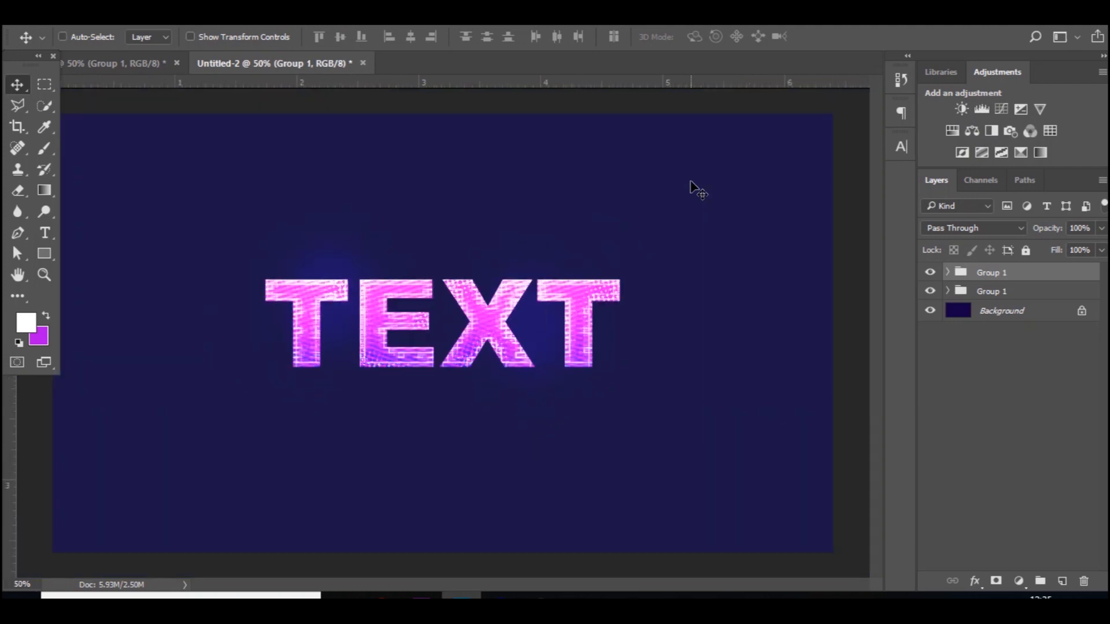
- Add a Hue/Saturation adjustment layer and slide Hue until the text turns pink-red
left_click(60, 37)
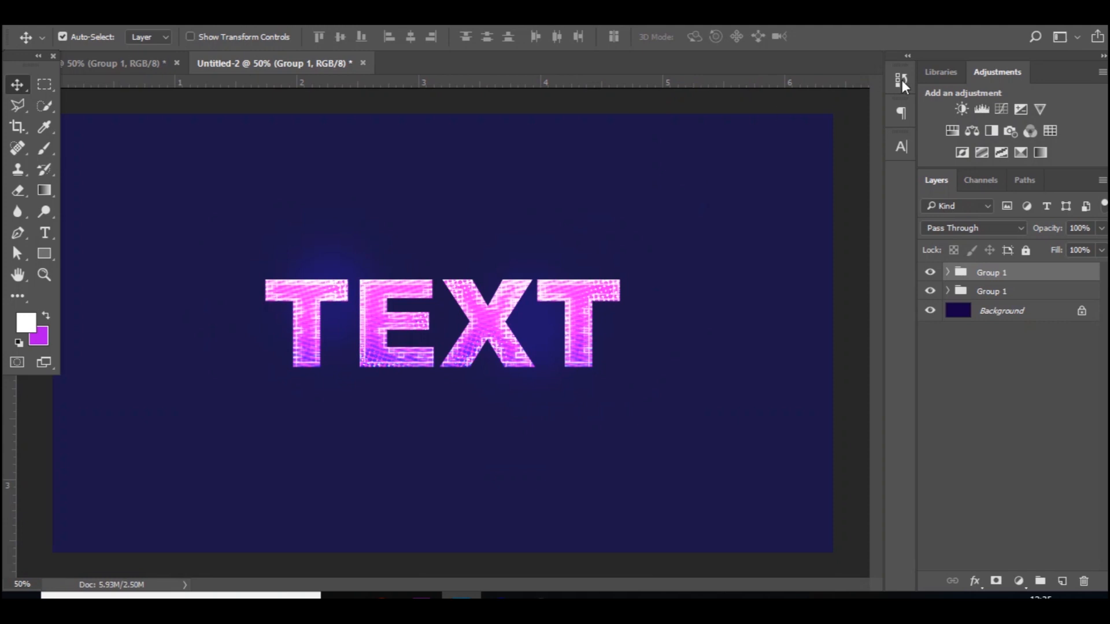
left_click(979, 130)
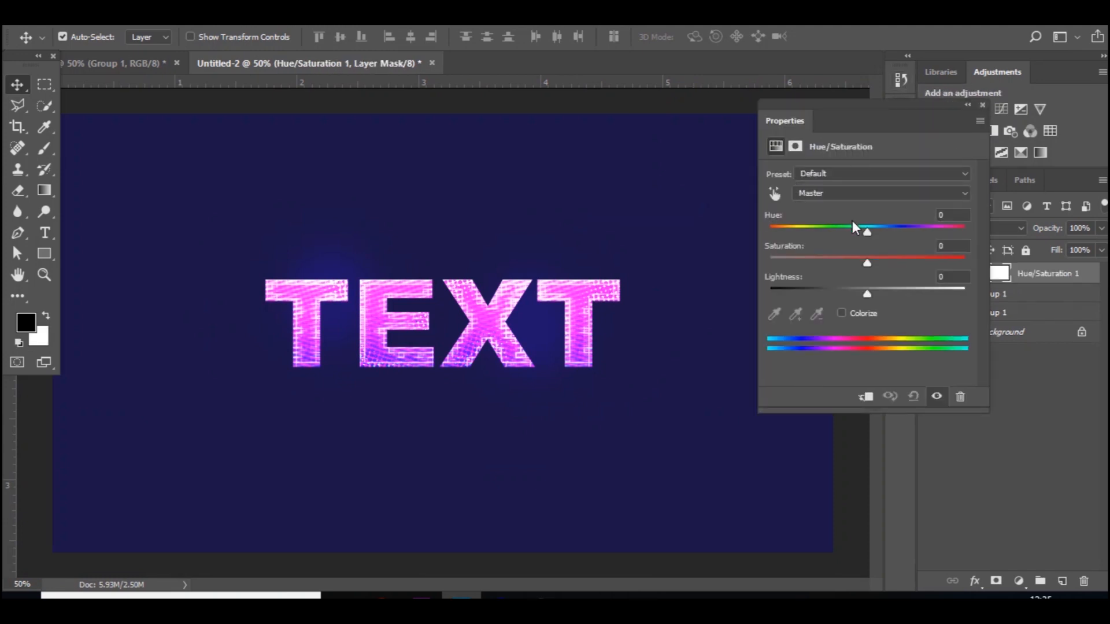
left_click_drag(867, 232, 799, 231)
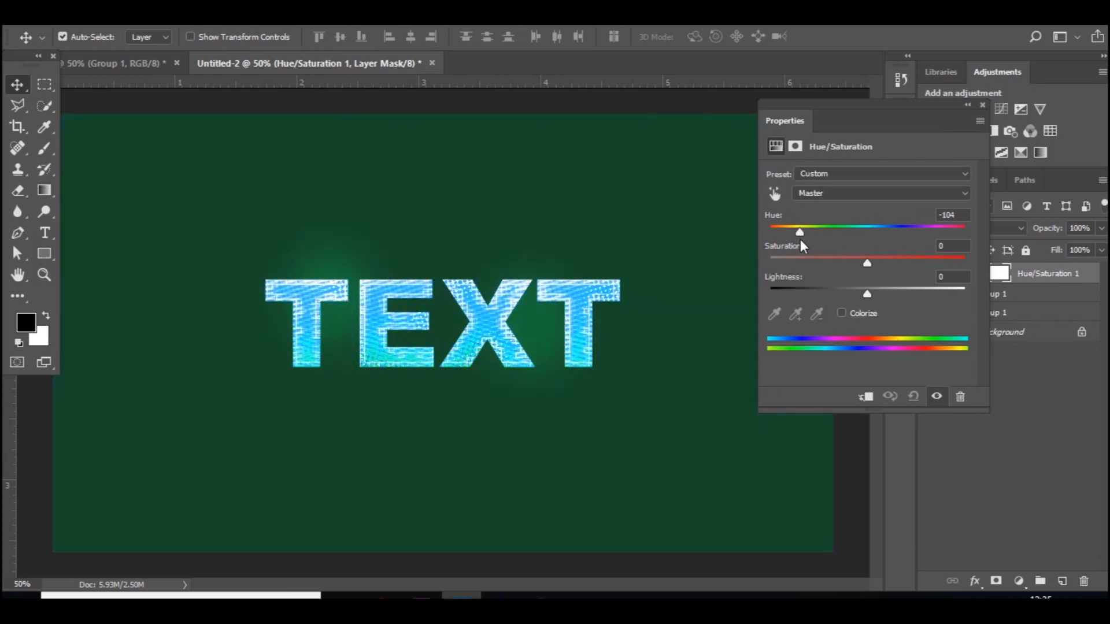
left_click_drag(799, 231, 791, 231)
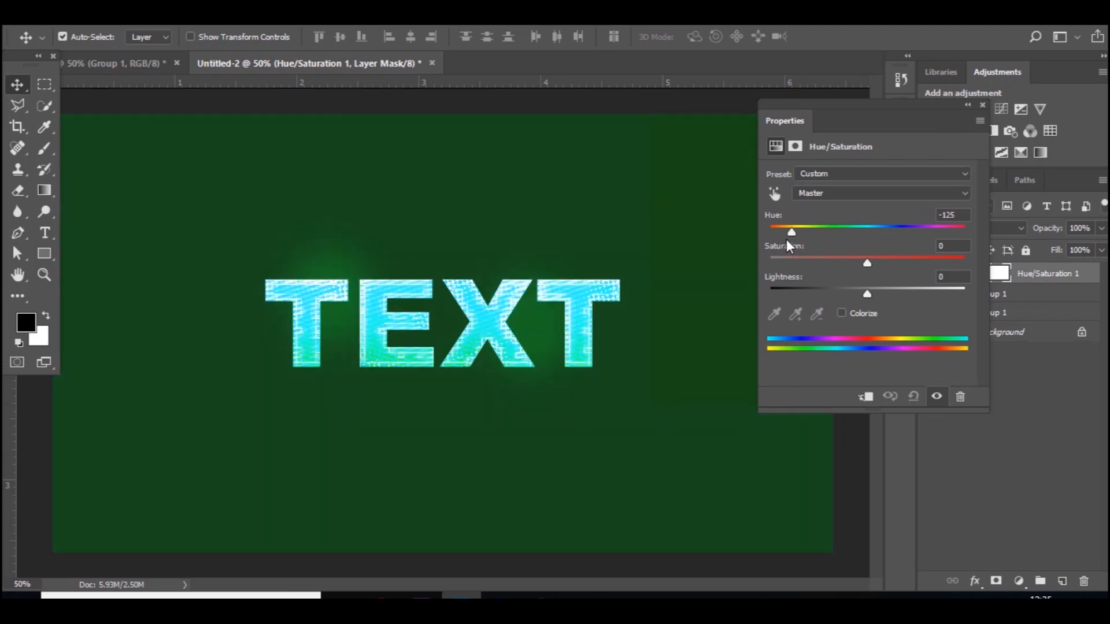
left_click_drag(791, 231, 880, 231)
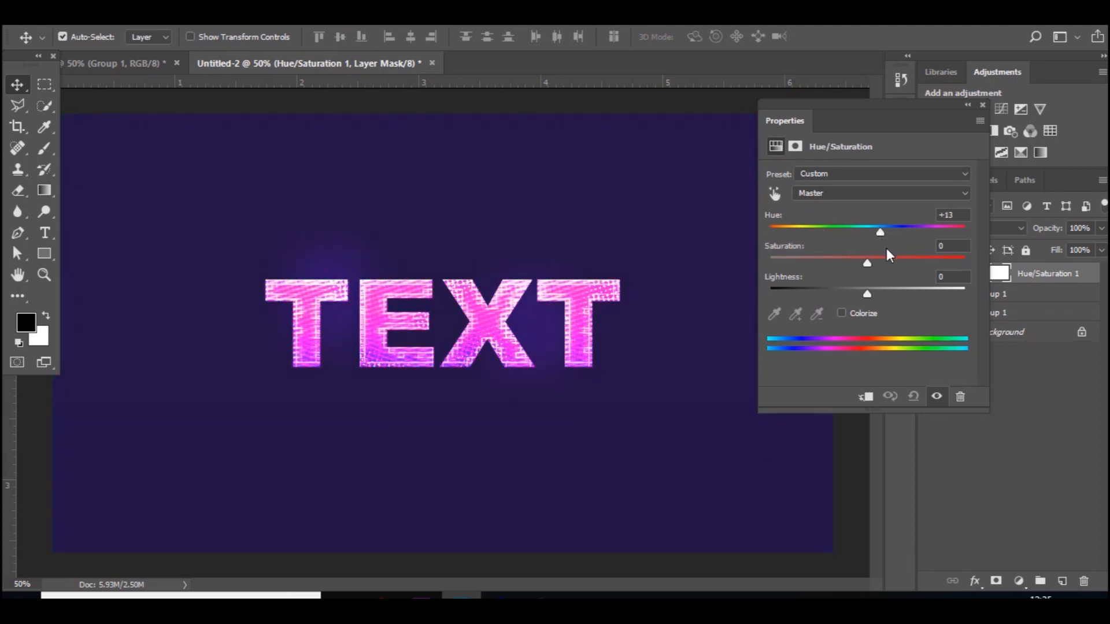
left_click_drag(879, 233, 909, 232)
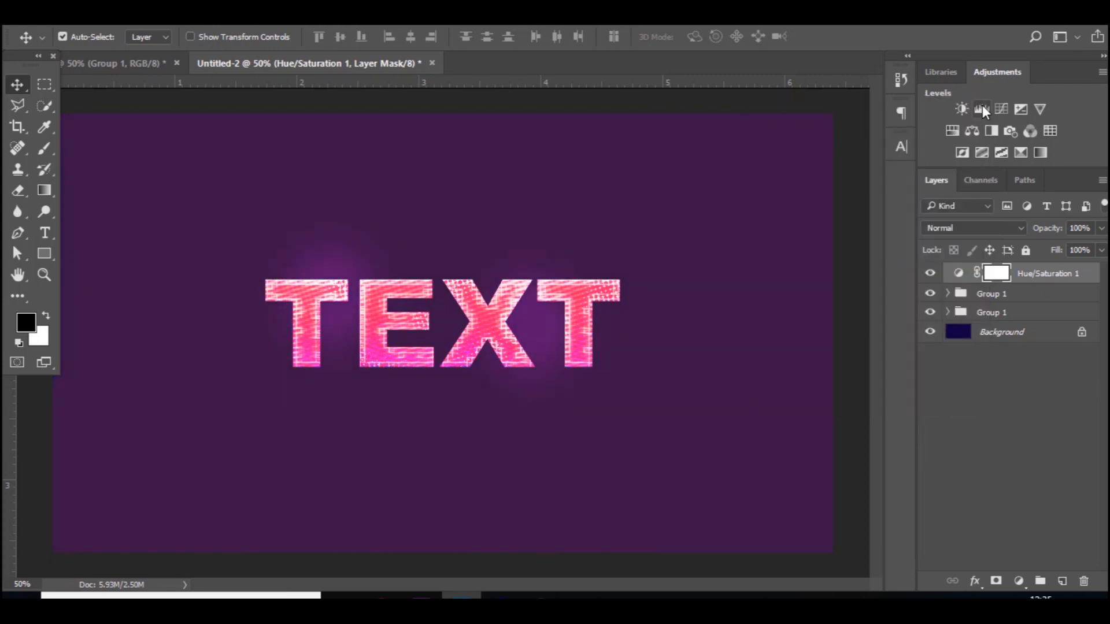
mouse_move(980, 109)
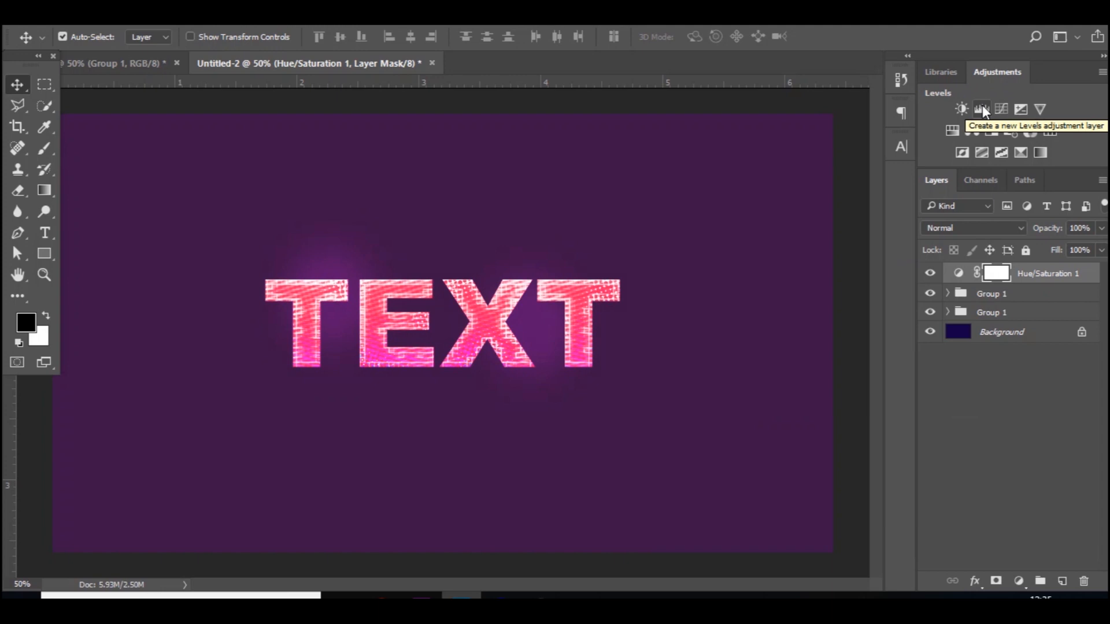